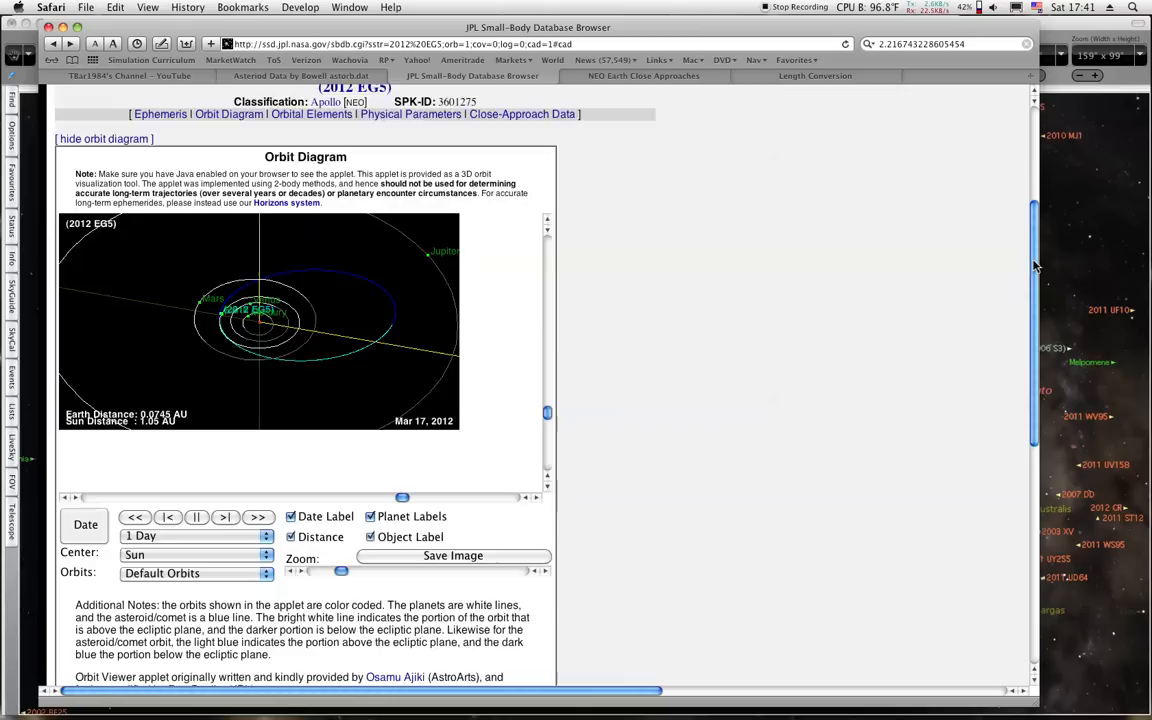
Check 2012 EG5's close-approach distance, convert it from AU to miles, then move to the astronomy YouTube channel.
scroll("down", 3)
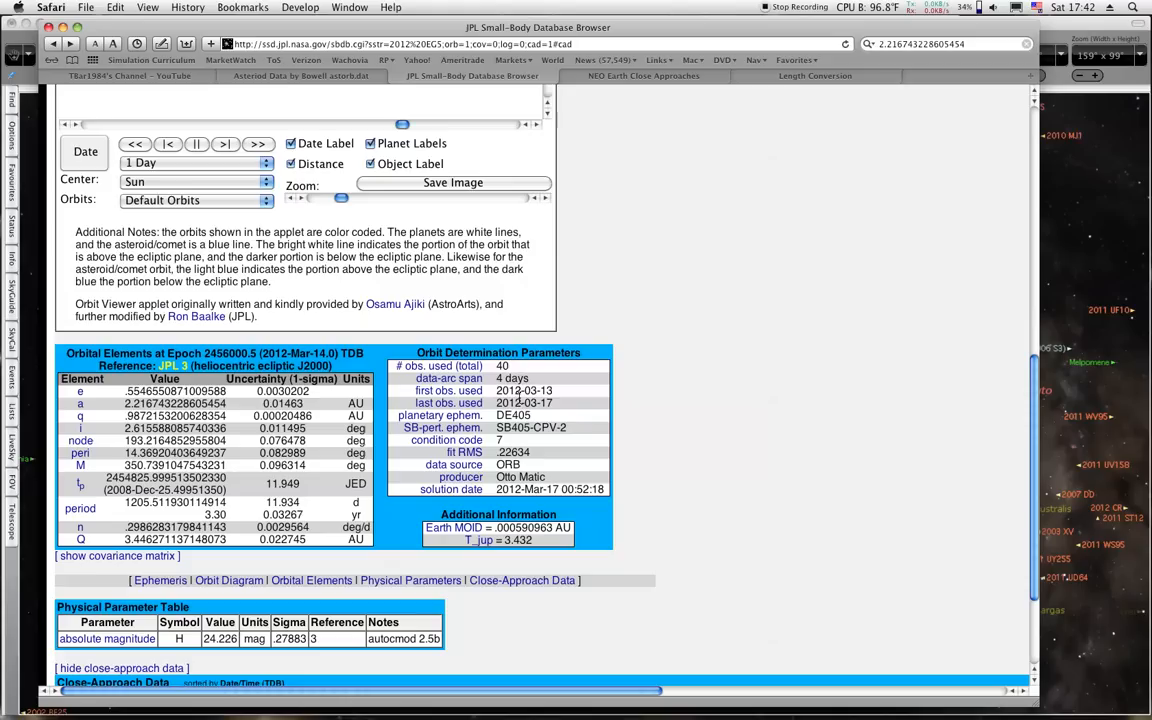
scroll("down", 3)
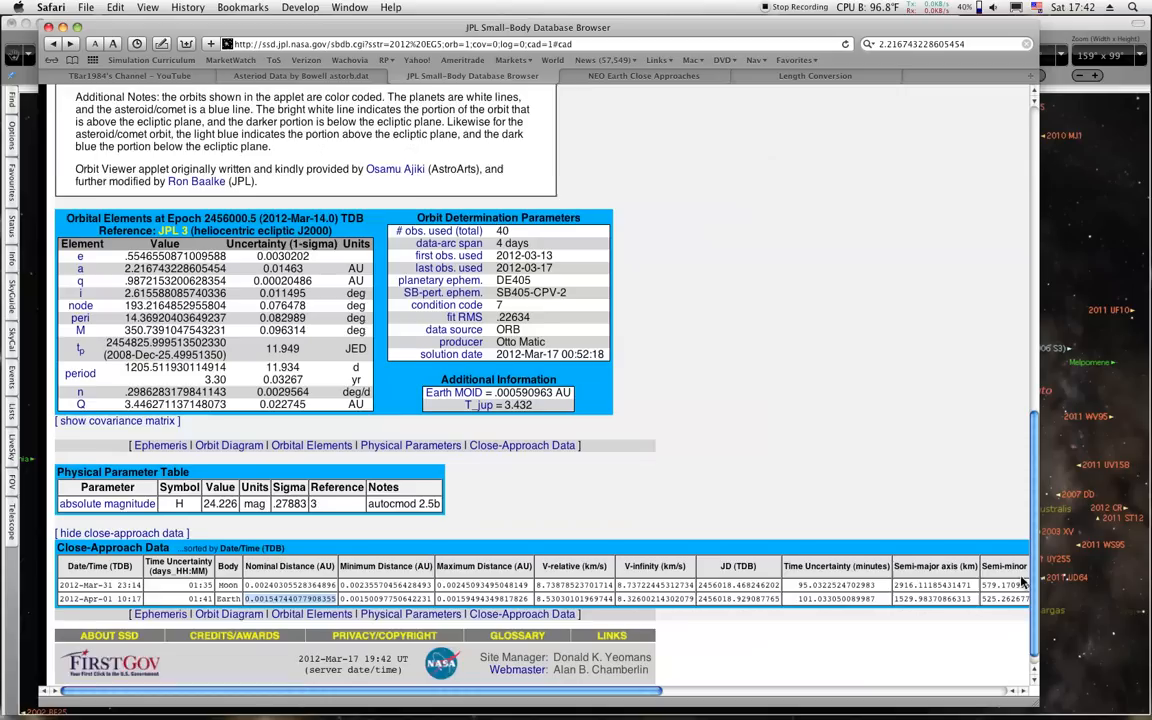
left_click(816, 76)
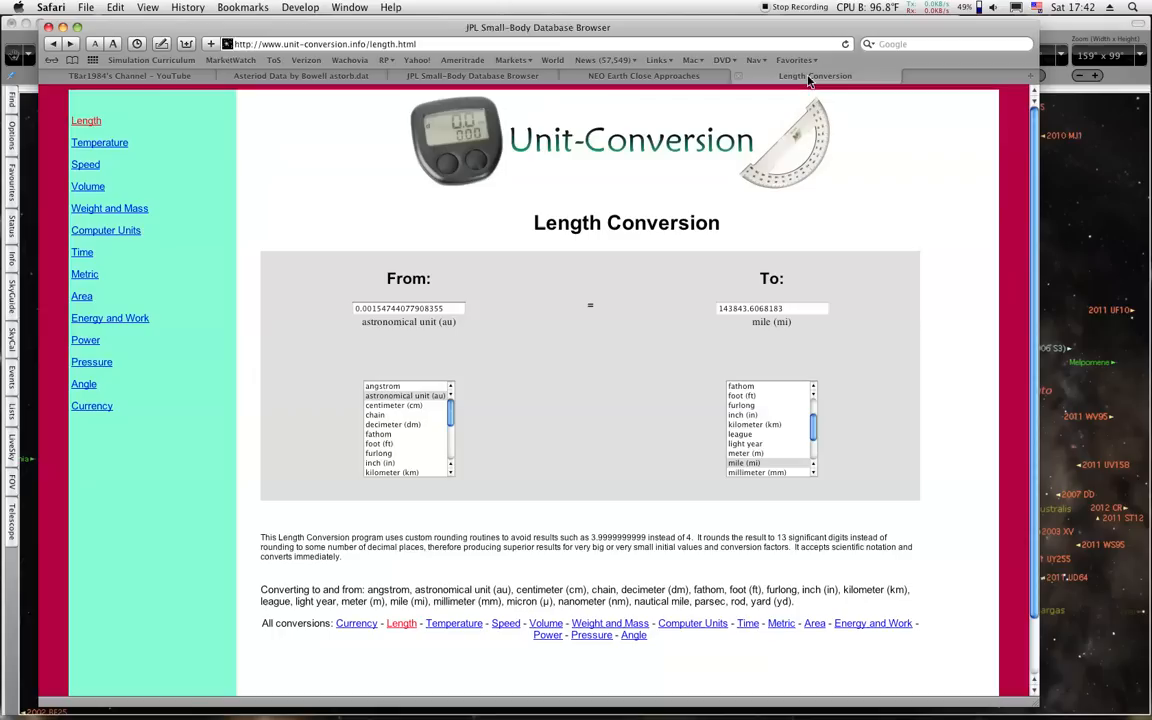
left_click(472, 76)
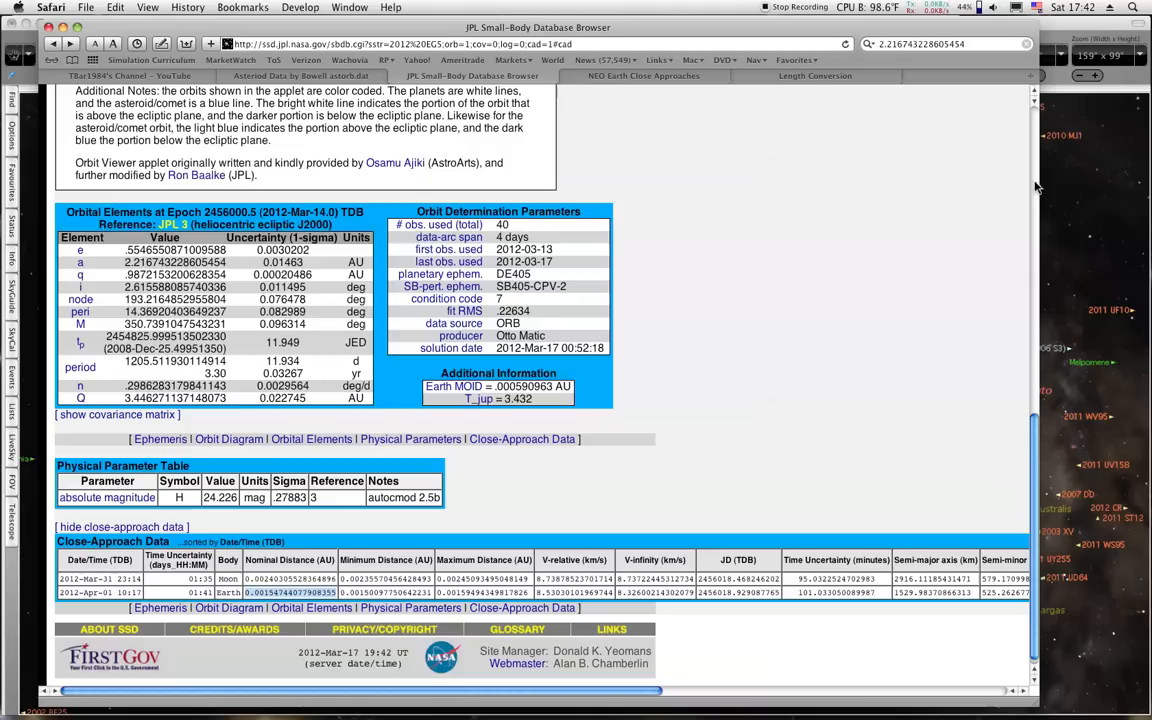
left_click(128, 76)
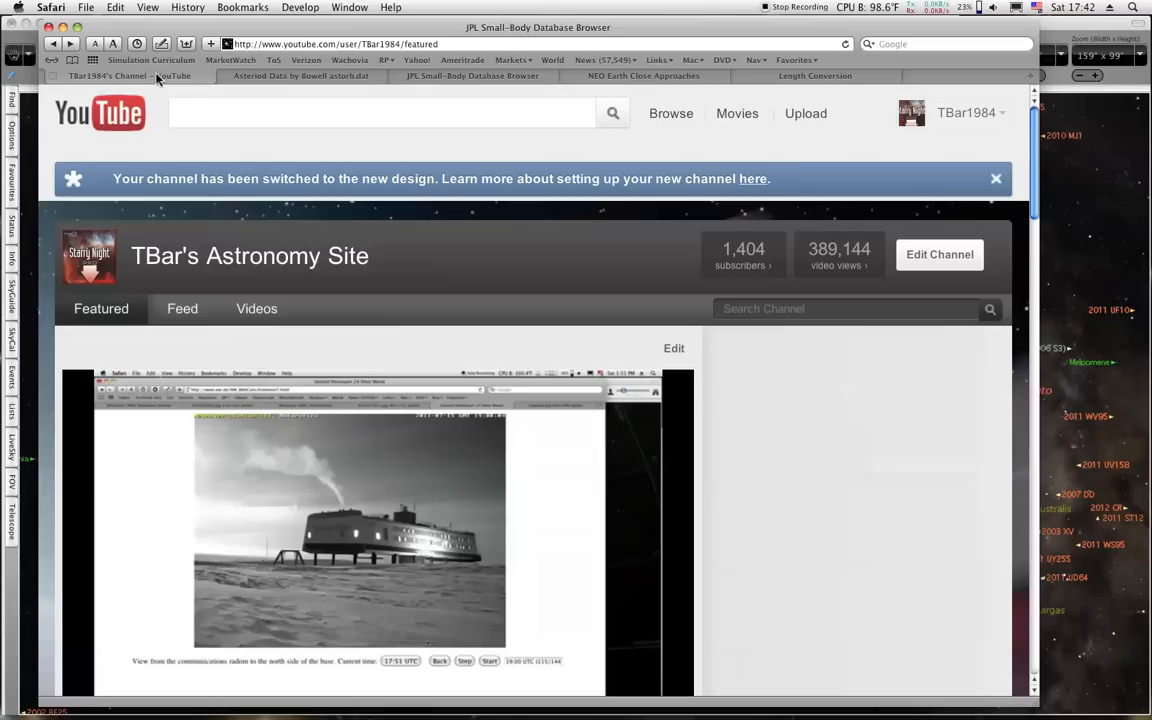
Play the Neumayer III Showing Moon Reflection video and jump ahead to about 4:06.
scroll("down", 3)
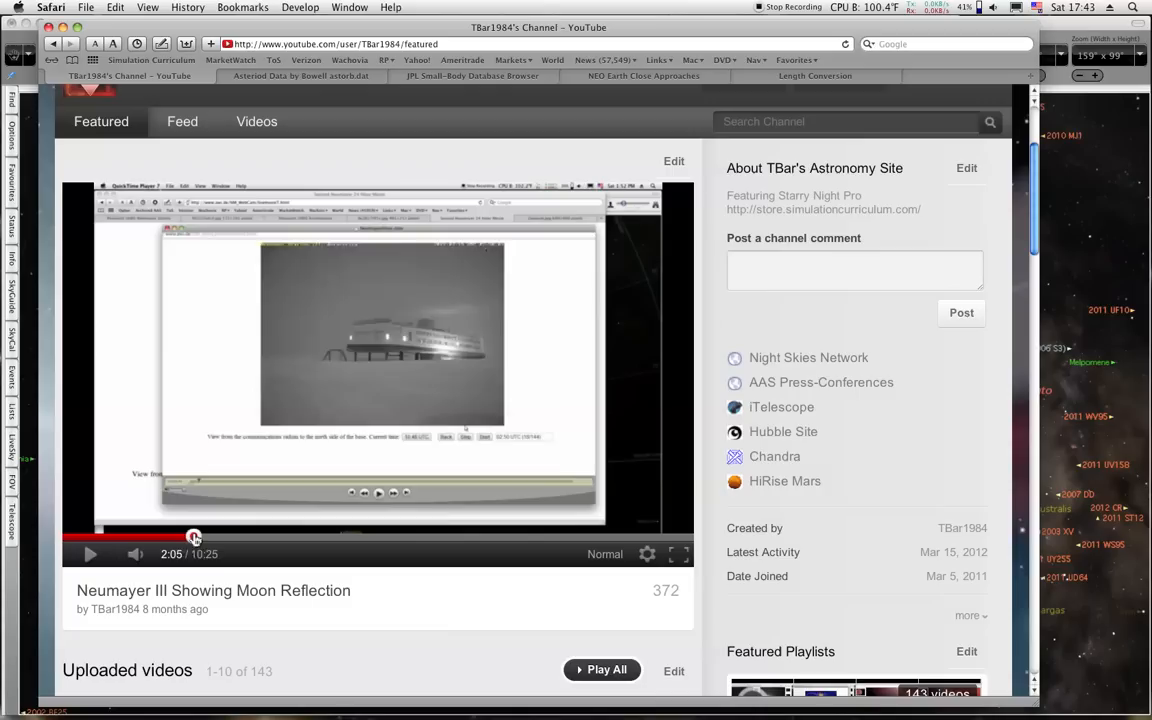
left_click_drag(194, 536, 276, 536)
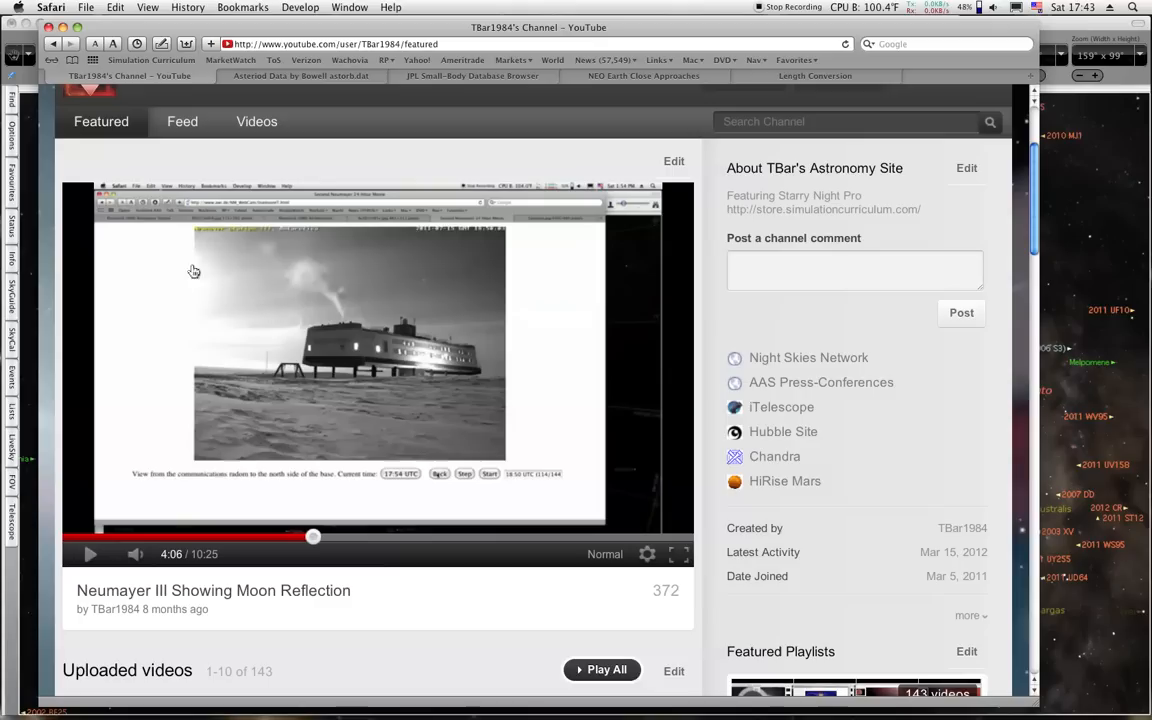
Advance the video past the bright Moon footage to the sky chart part around 6:19.
left_click_drag(312, 536, 328, 536)
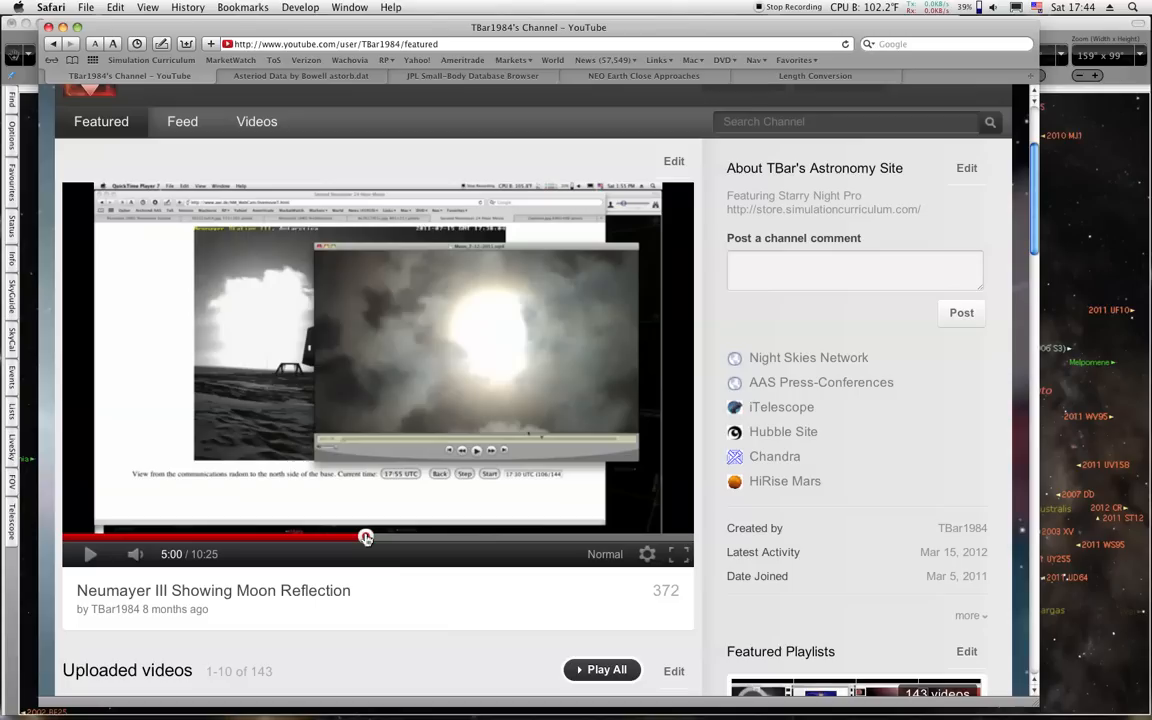
left_click_drag(364, 536, 430, 536)
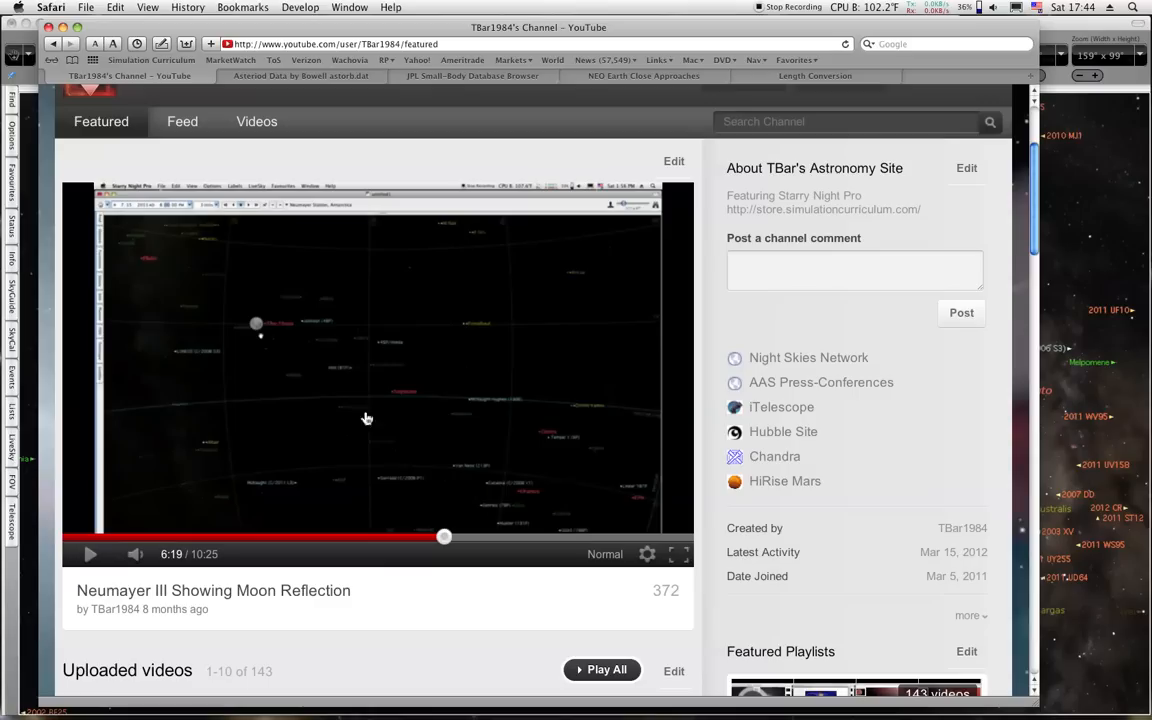
left_click_drag(444, 536, 480, 536)
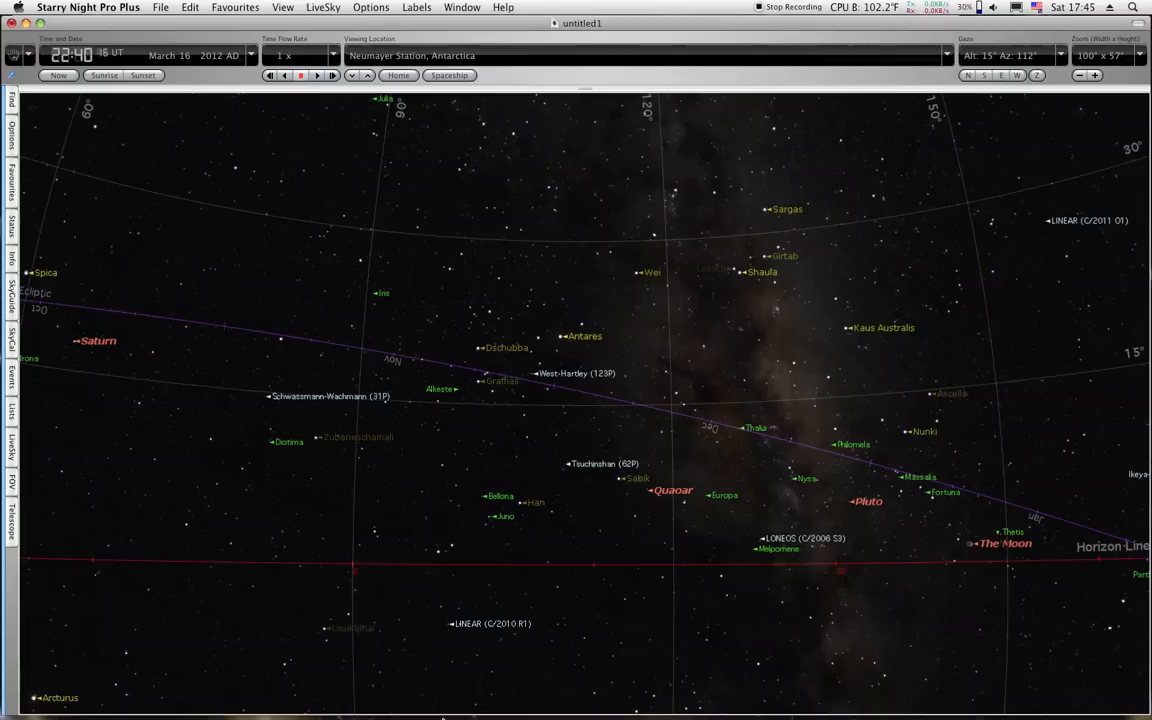
Bring up the Neumayer Station webcam image sequences from 2012-03-16 over the sky chart.
left_click(412, 688)
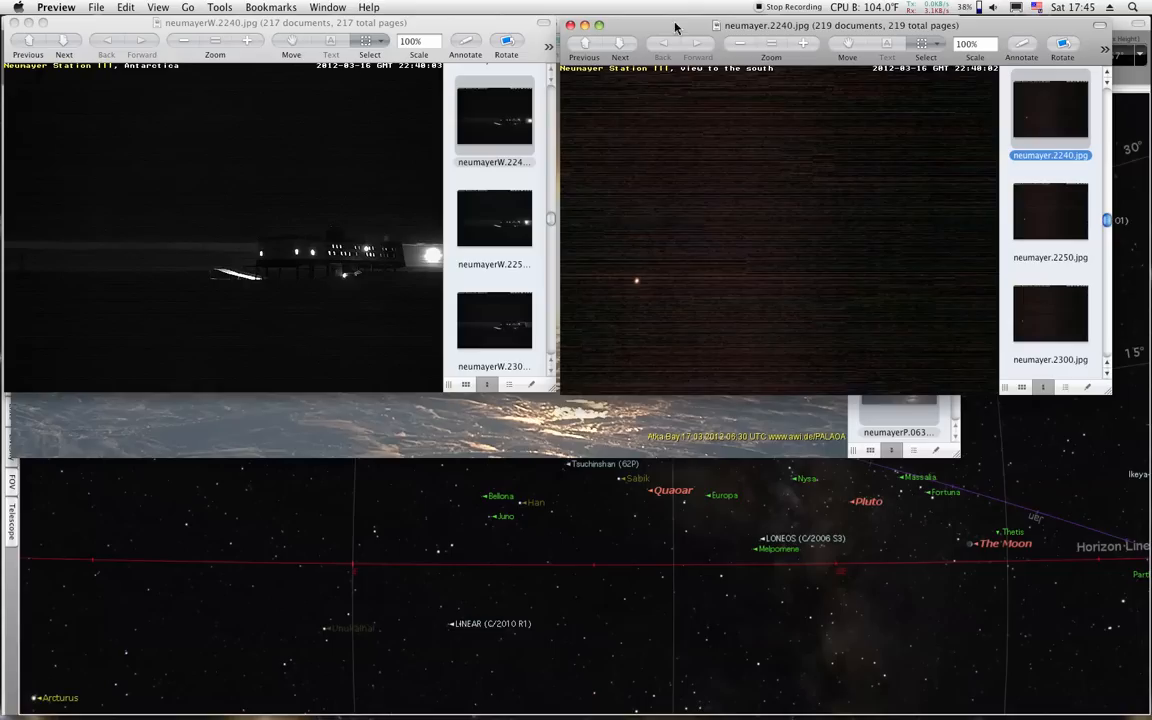
mouse_move(488, 244)
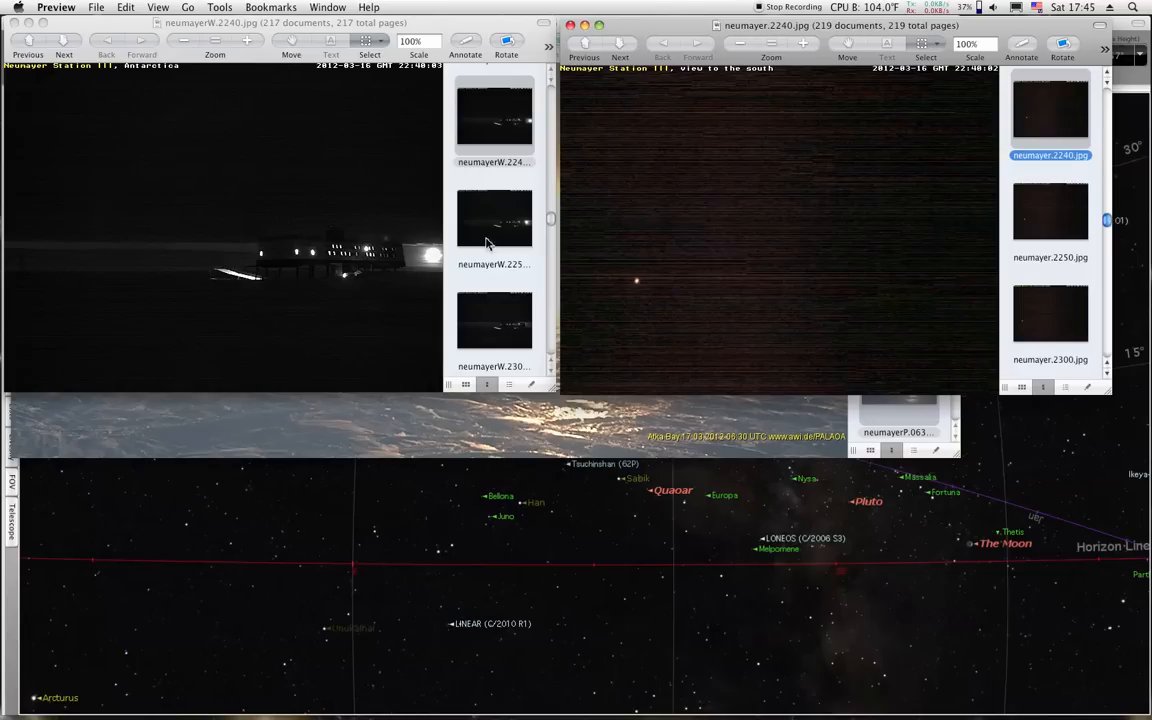
mouse_move(304, 280)
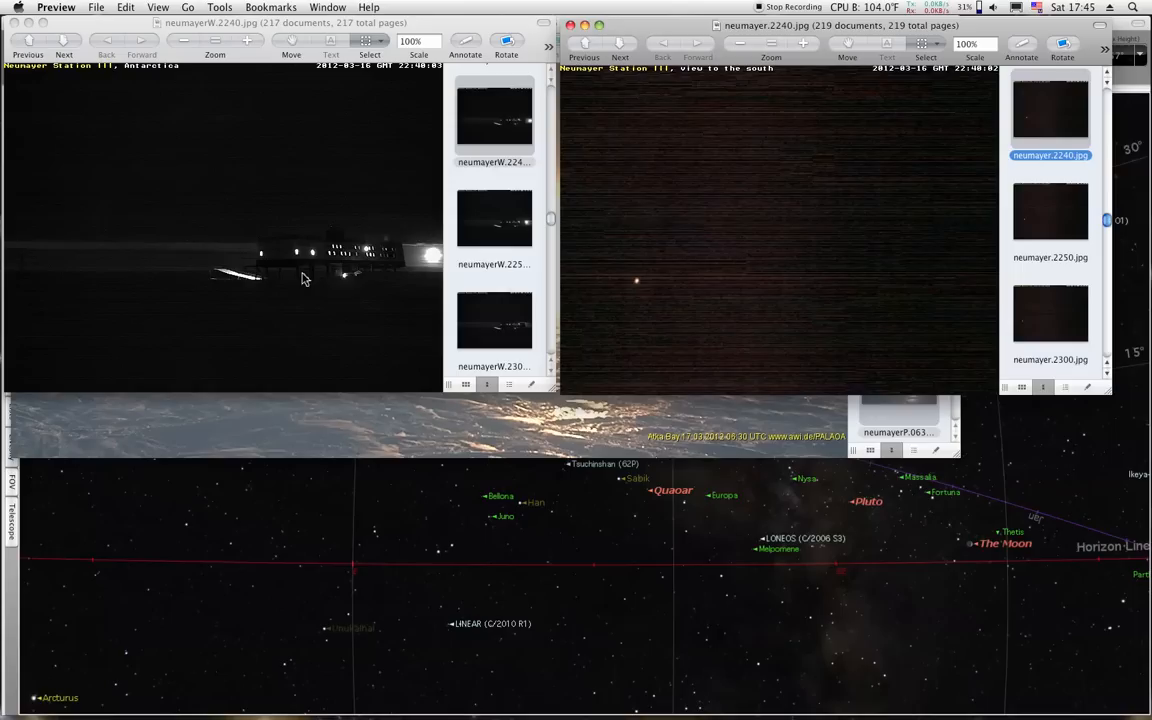
mouse_move(844, 264)
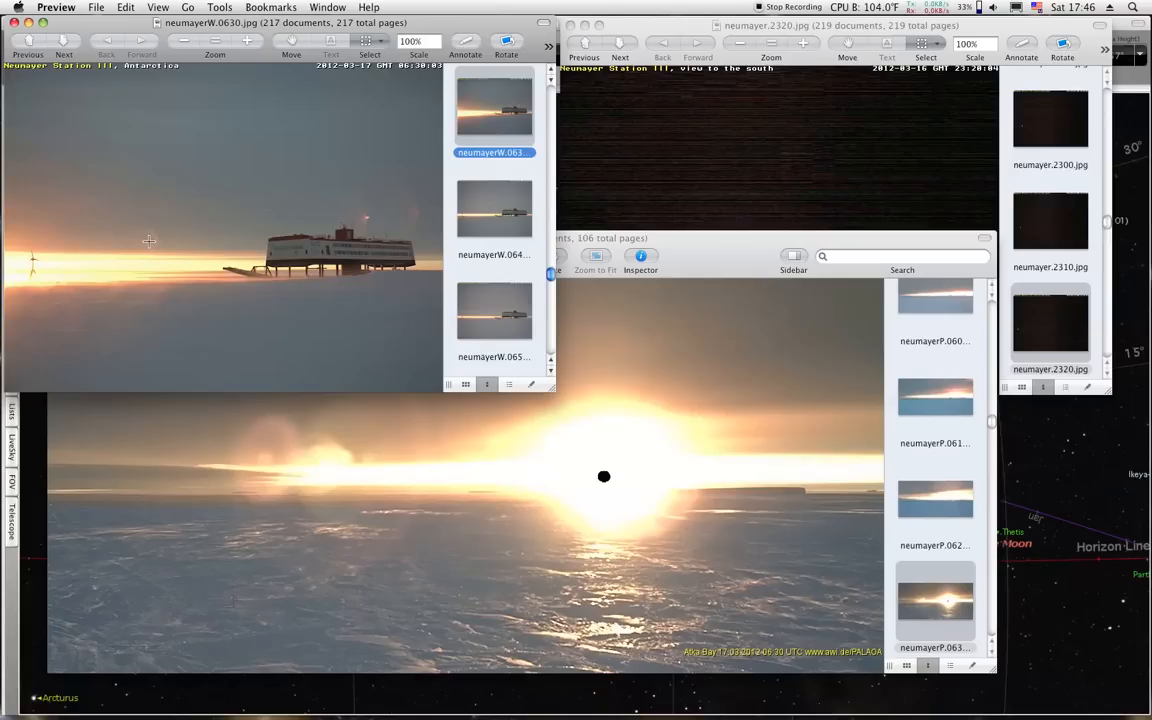
Step the Neumayer webcam series back to the late-night frames after 22:00.
left_click(494, 108)
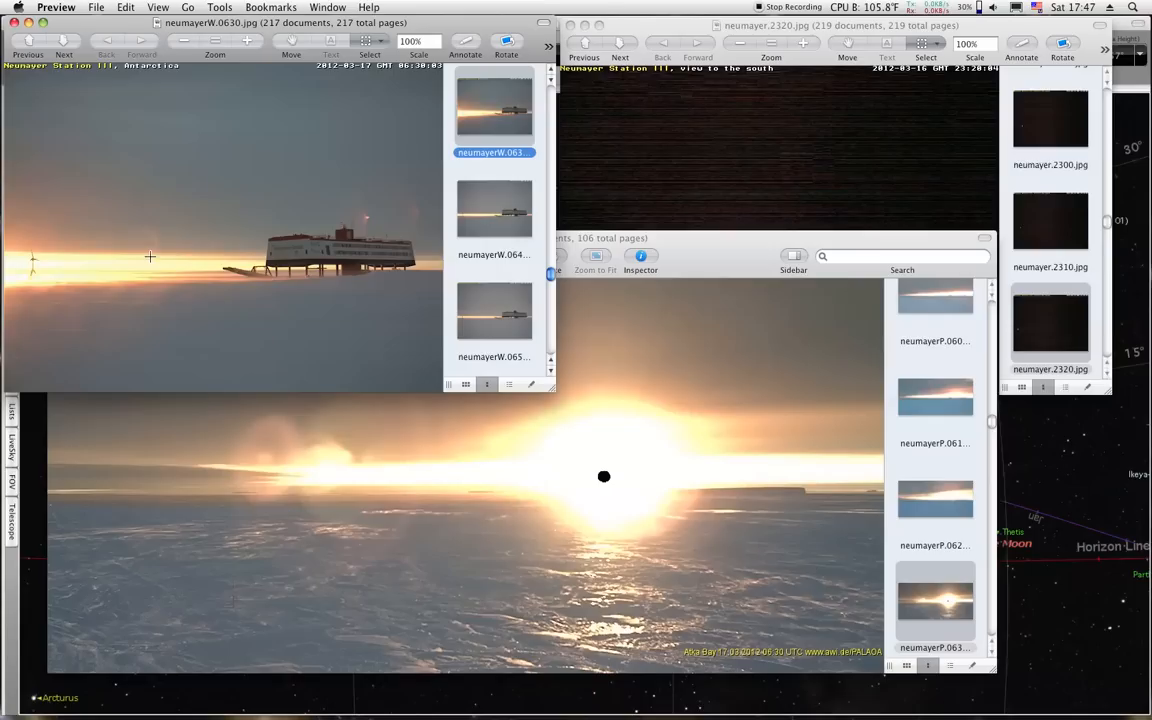
mouse_move(4, 244)
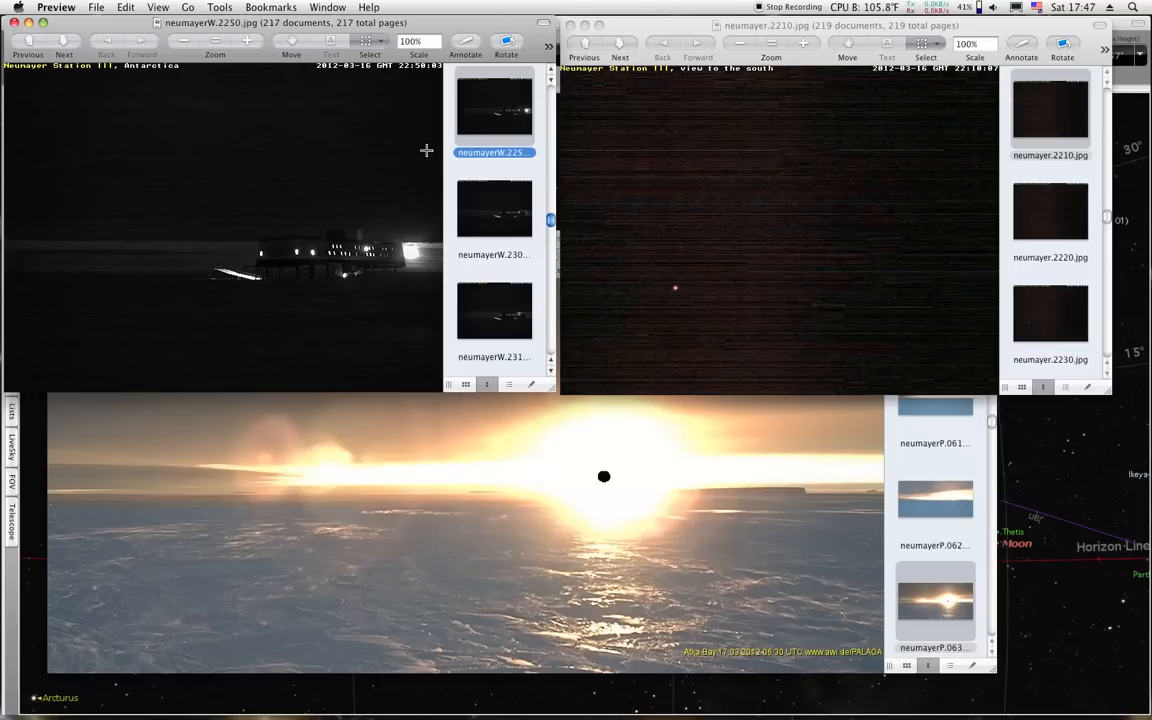
left_click(1050, 110)
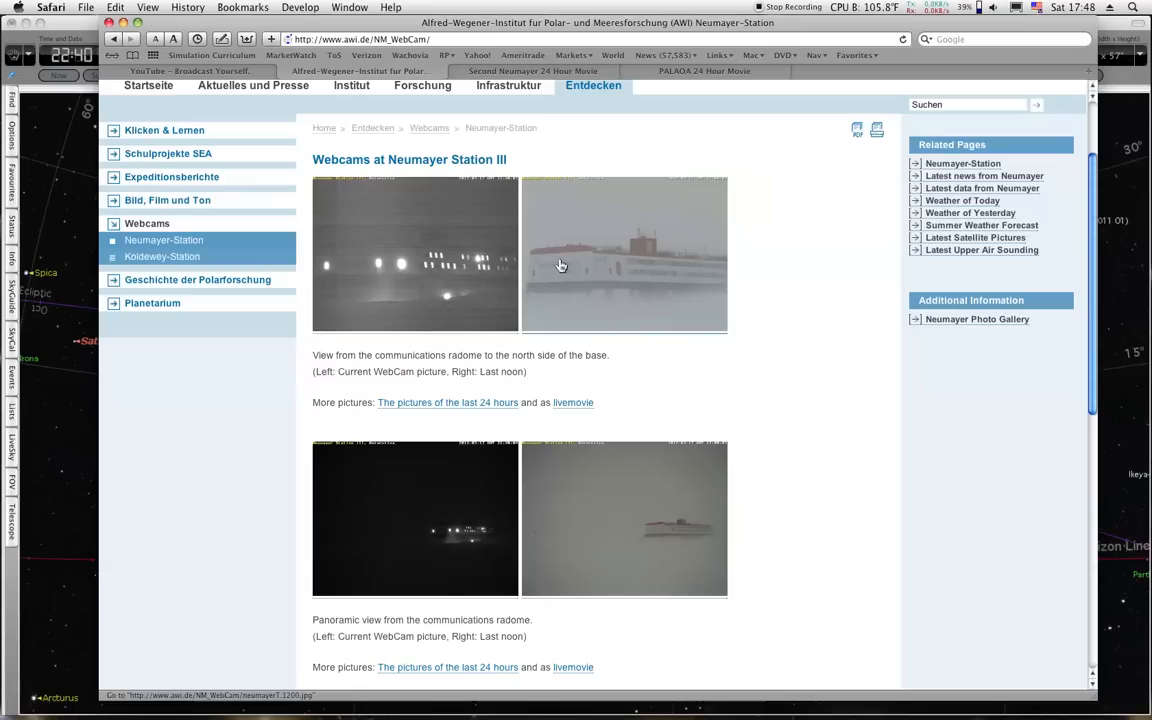
mouse_move(650, 268)
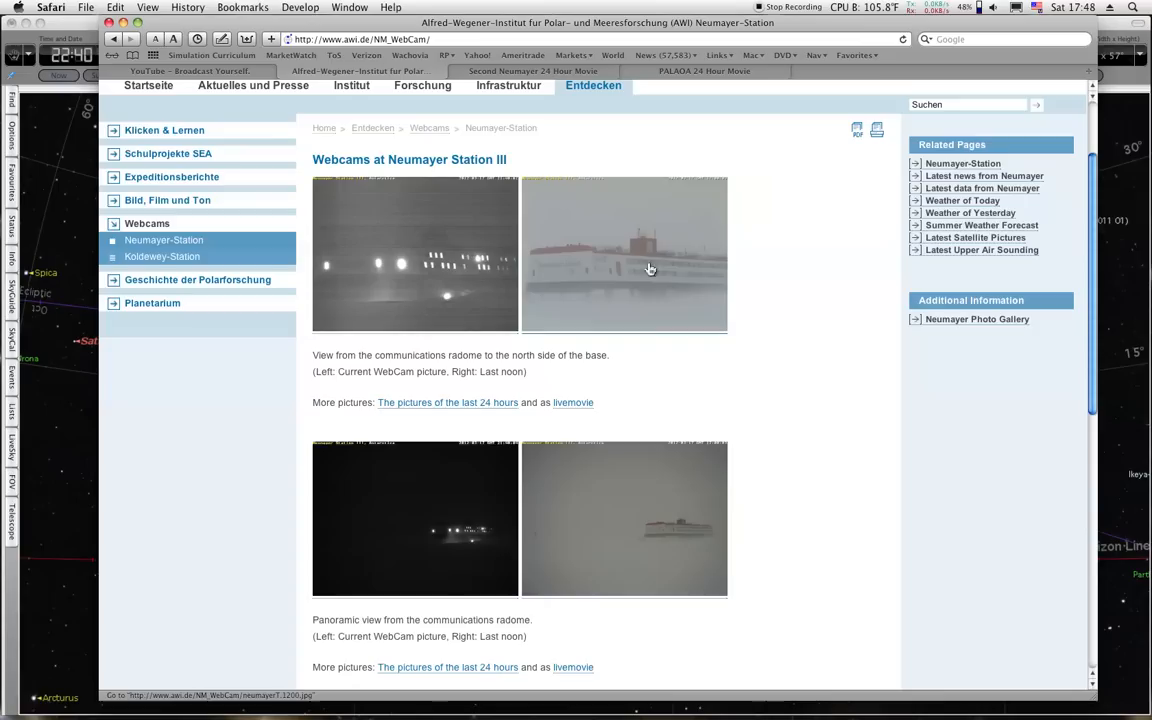
Look through the AWI Neumayer Station III webcam page's current and last-noon pictures.
scroll("down", 3)
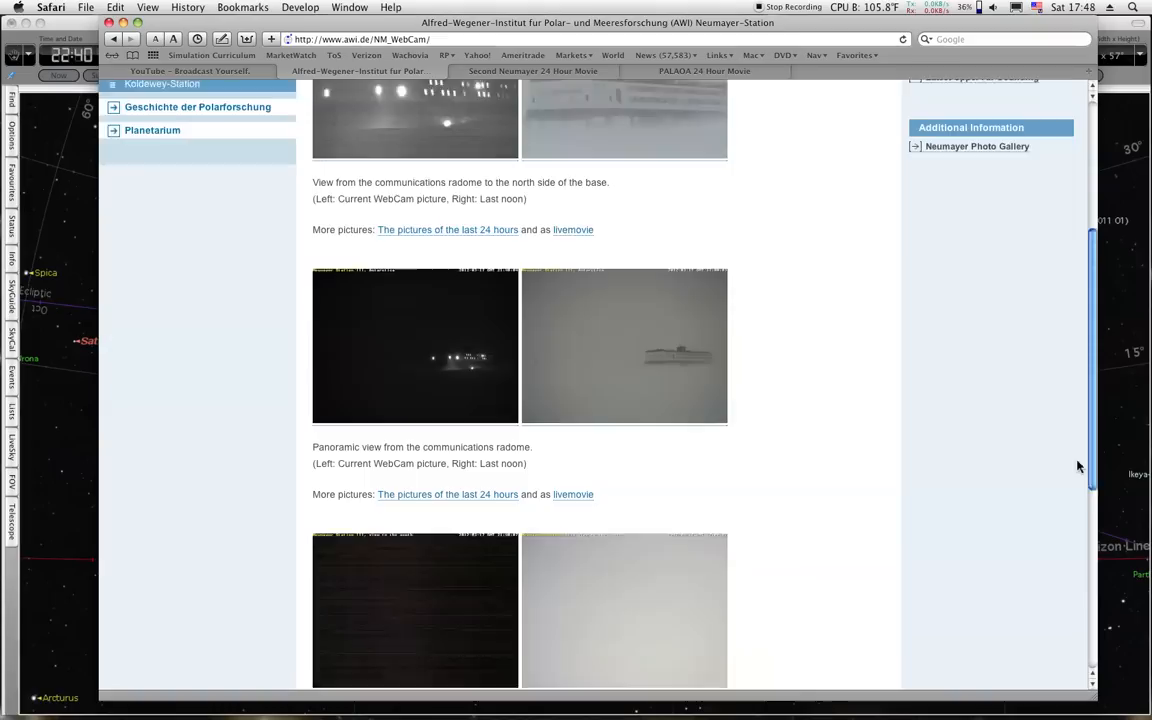
scroll("down", 3)
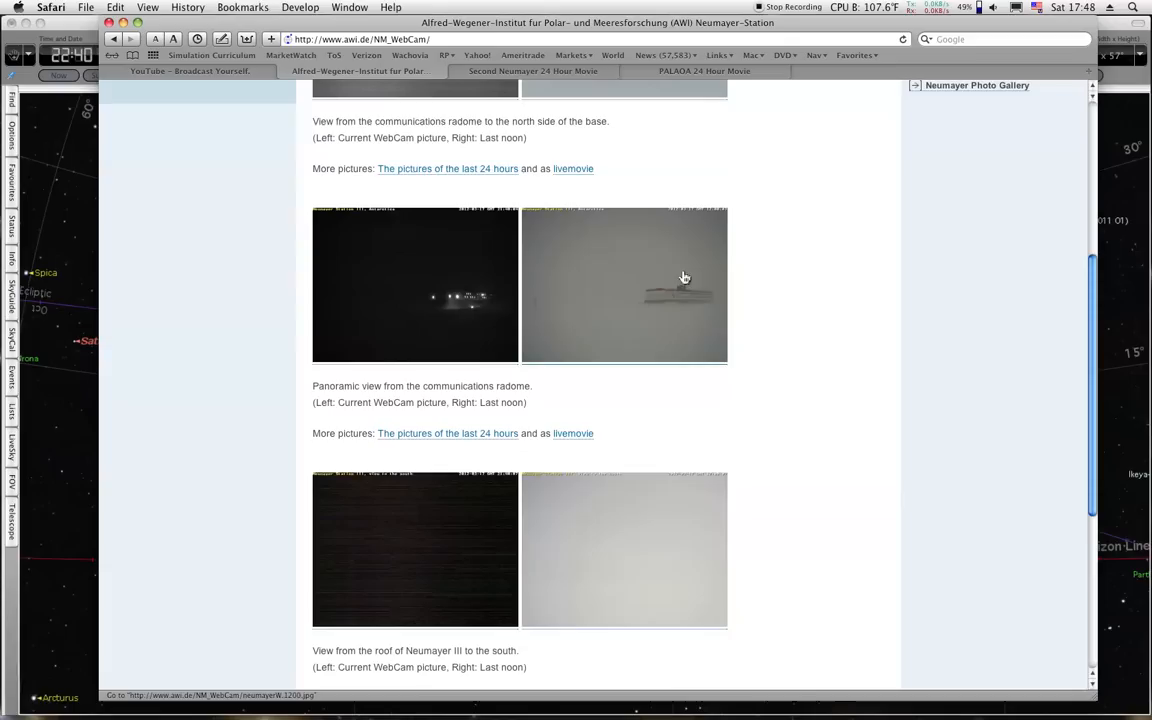
scroll("down", 3)
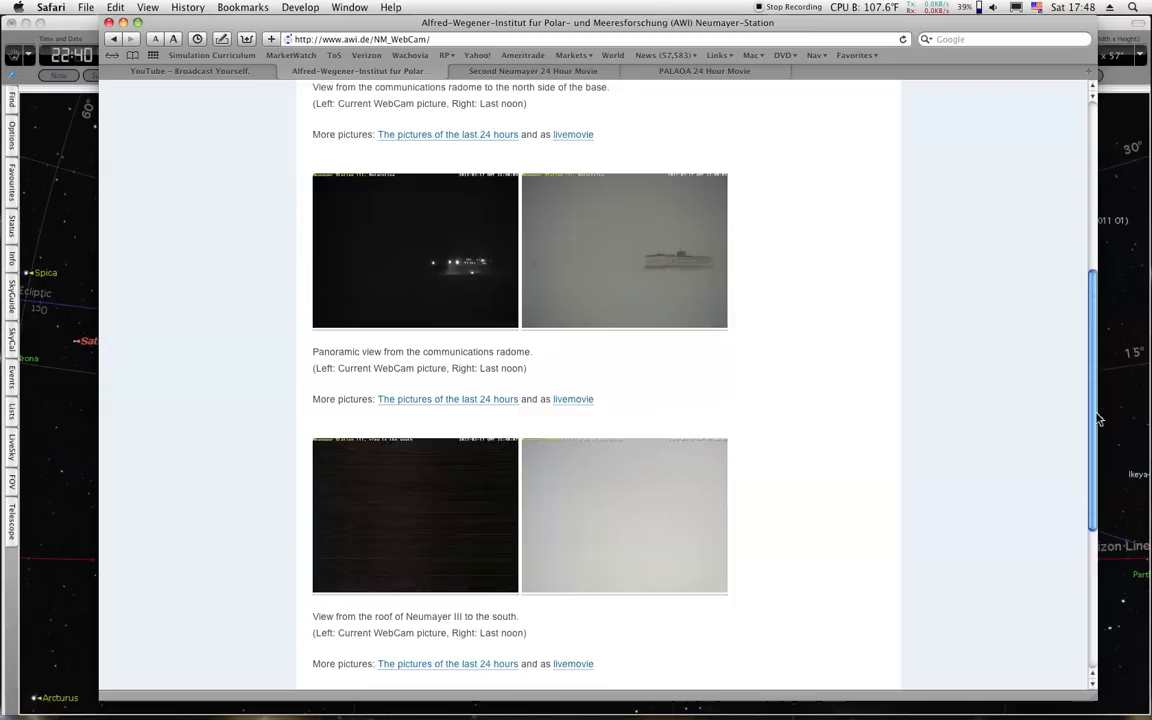
scroll("up", 3)
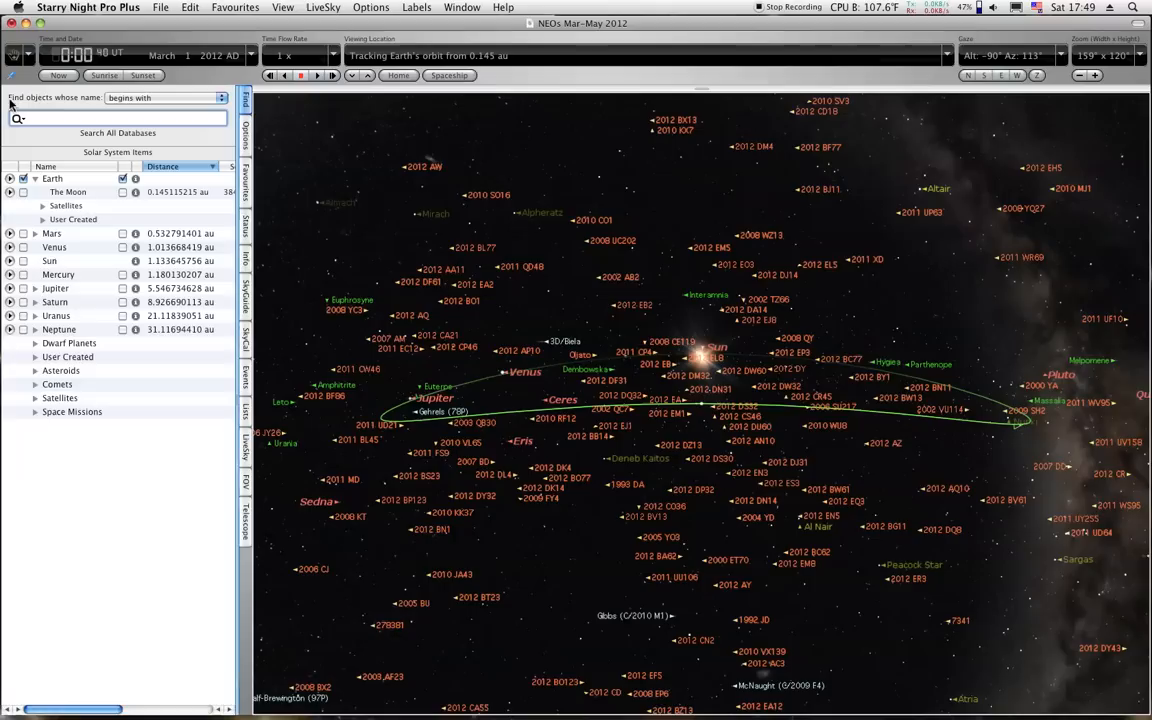
Review the Find pane's asteroids ranked by distance, then leave the full asteroid-labelled sky chart in view.
left_click(60, 396)
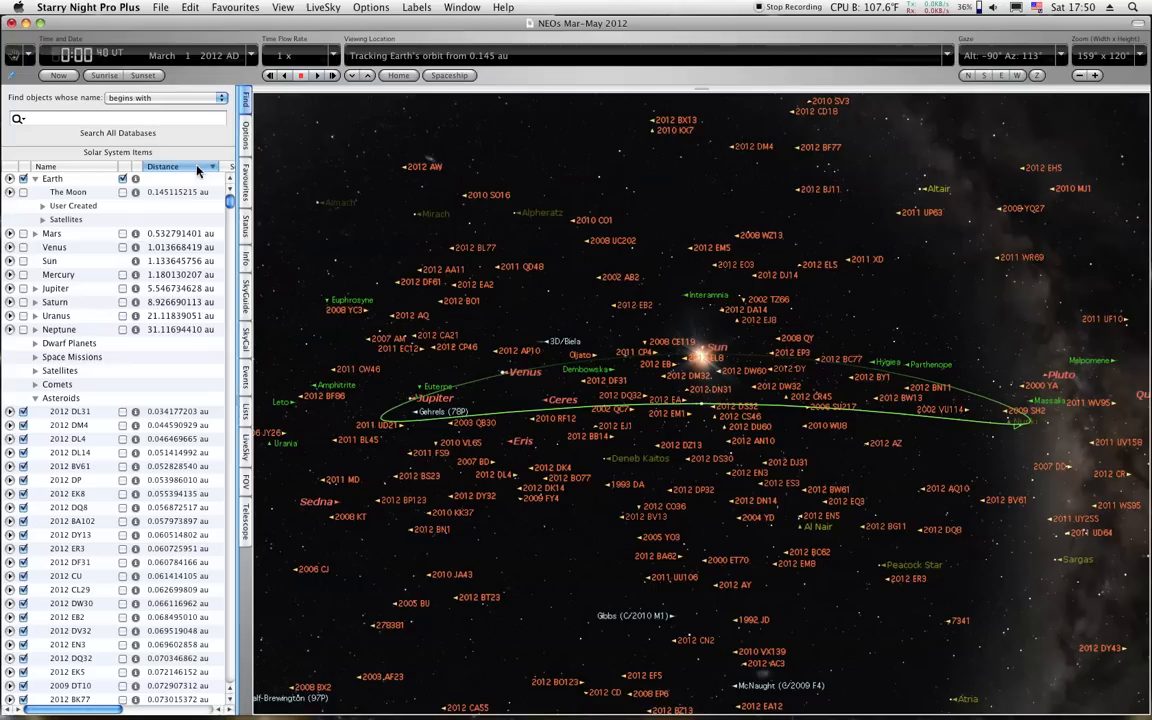
scroll("down", 3)
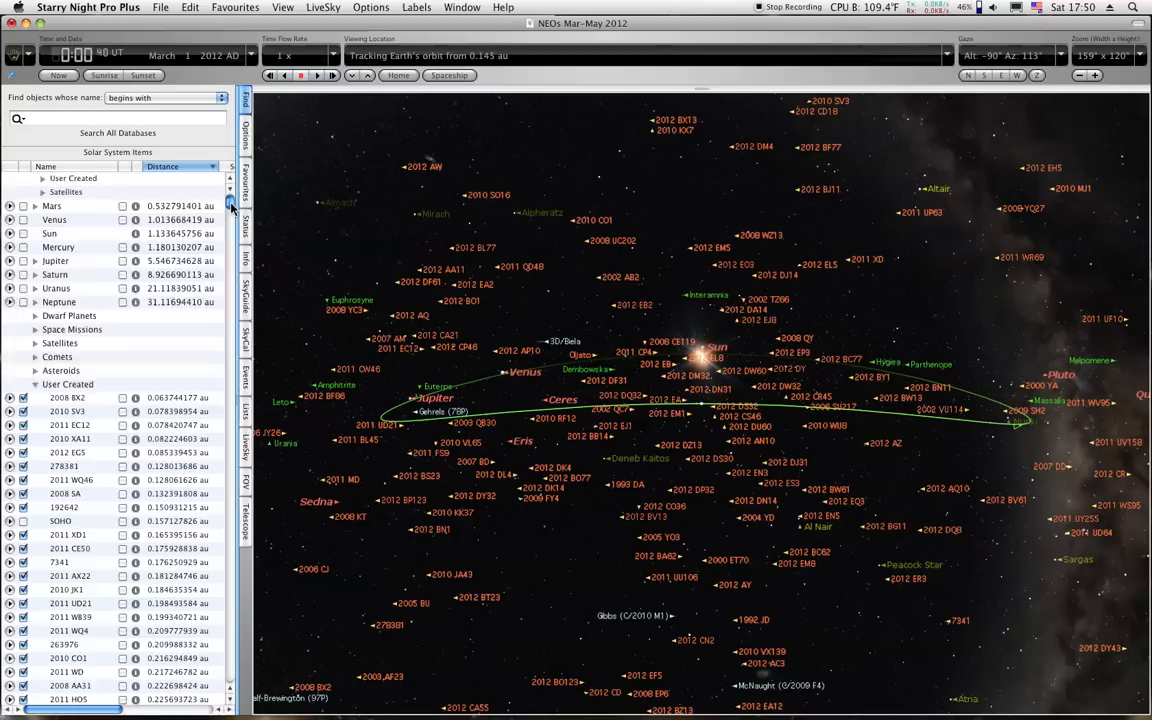
scroll("down", 3)
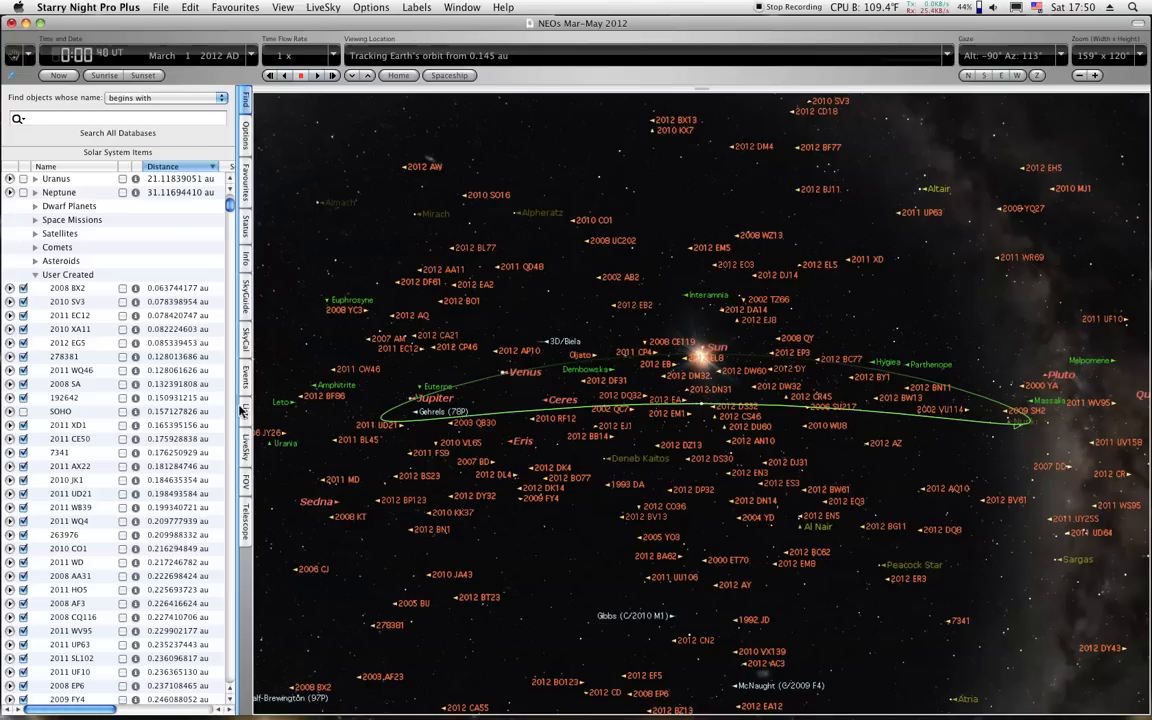
scroll("down", 3)
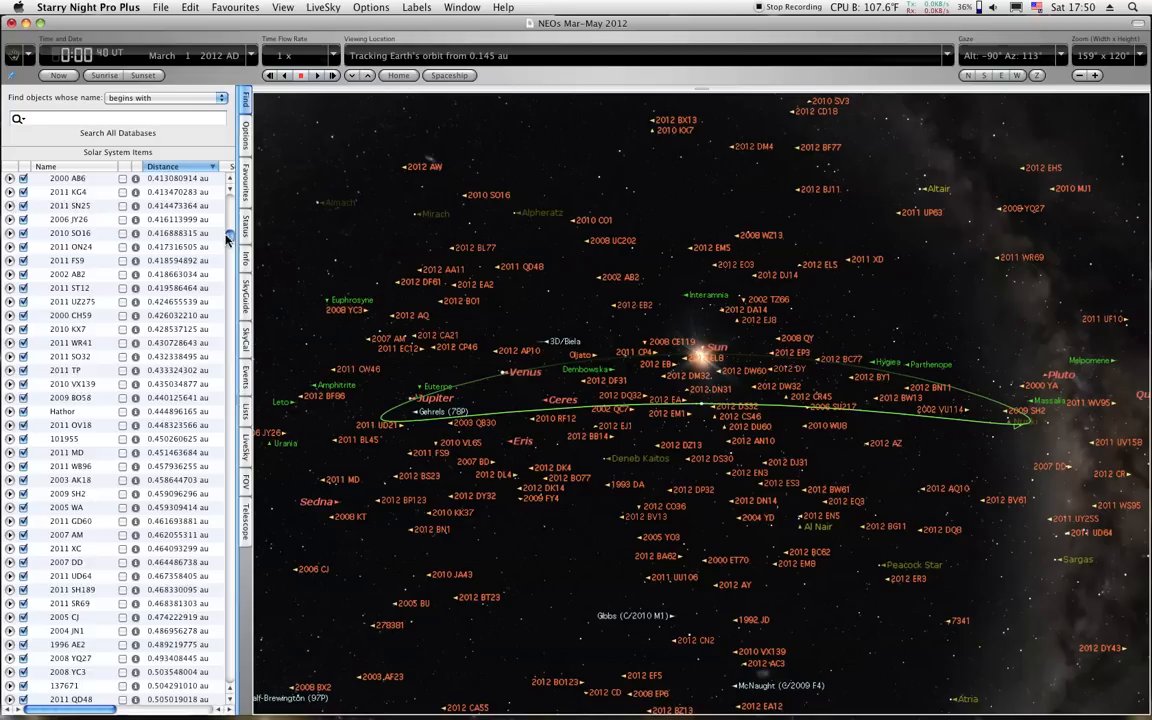
scroll("down", 3)
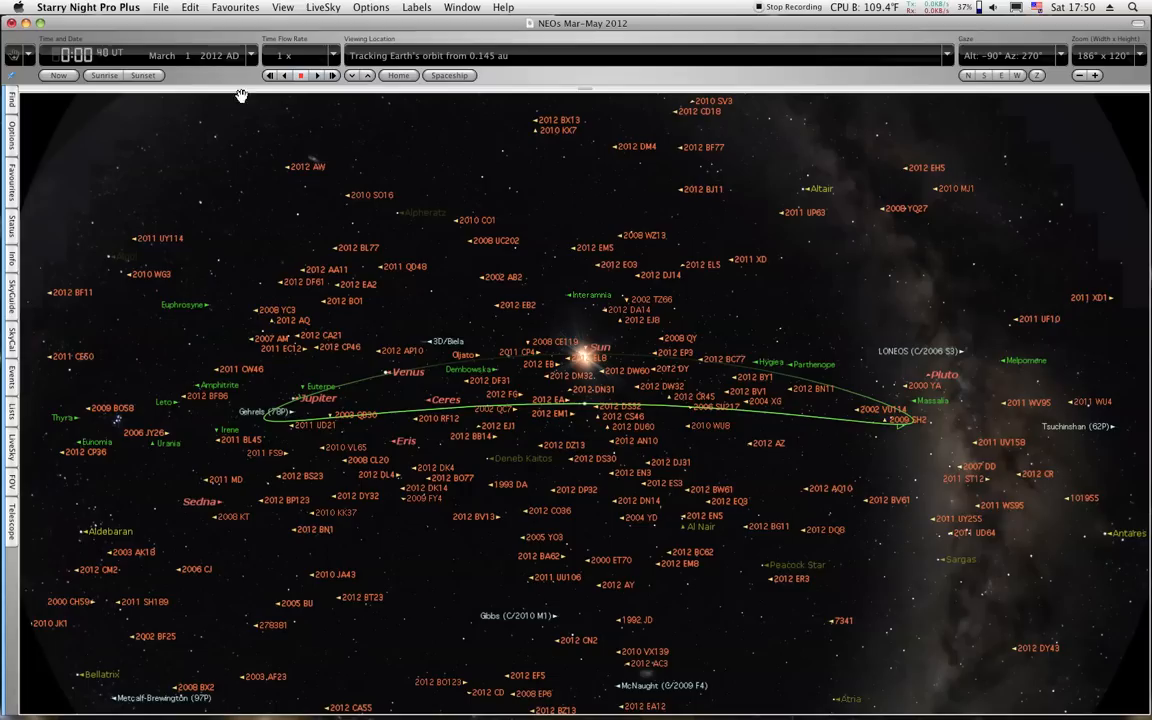
left_click(1096, 76)
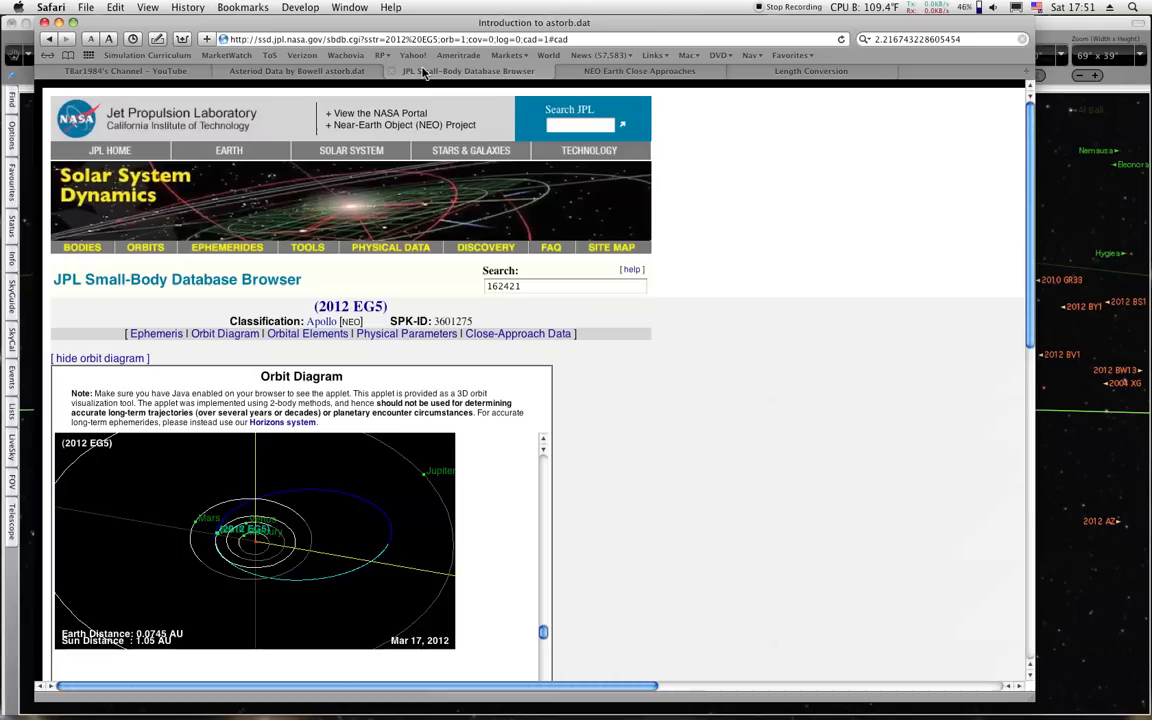
Review 2012 EG5's orbit and close-approach data on JPL, then move to the NEO Earth Close Approaches tables.
scroll("down", 3)
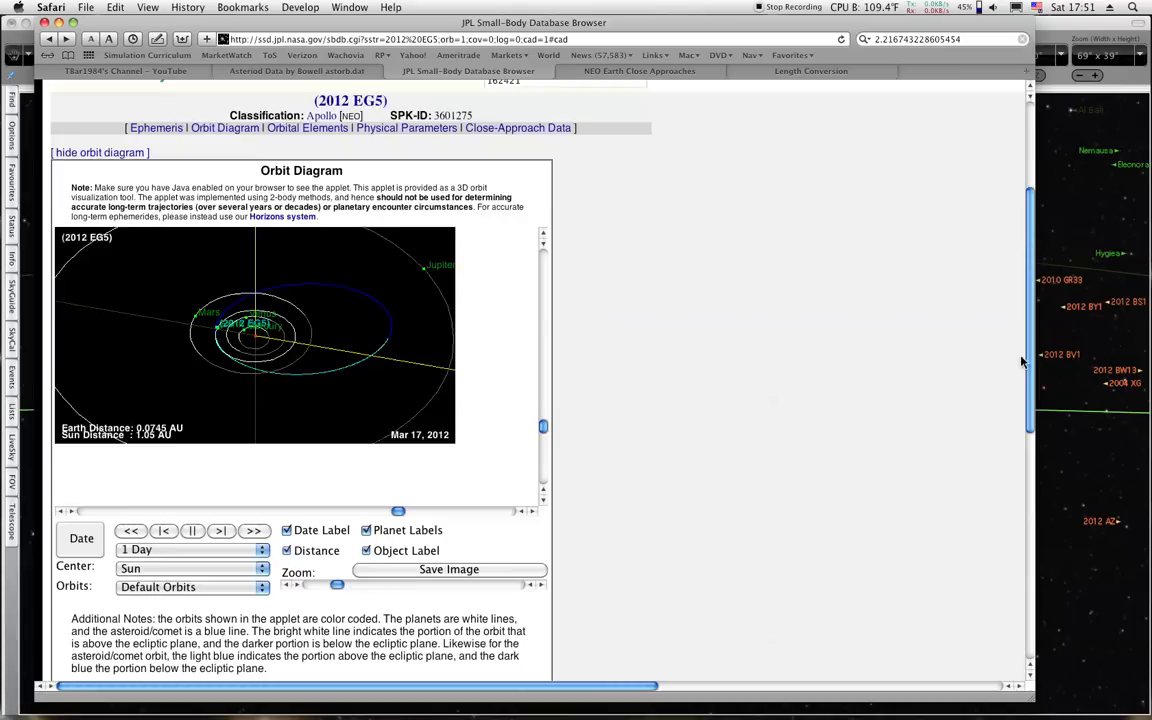
scroll("down", 3)
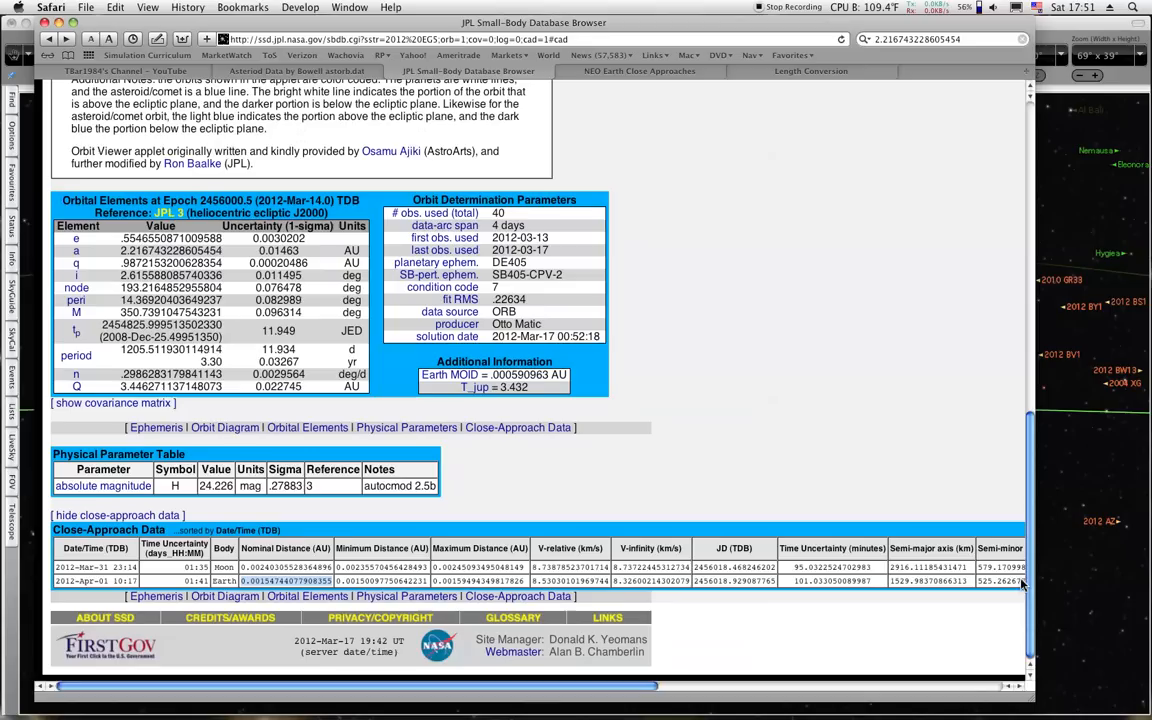
scroll("up", 3)
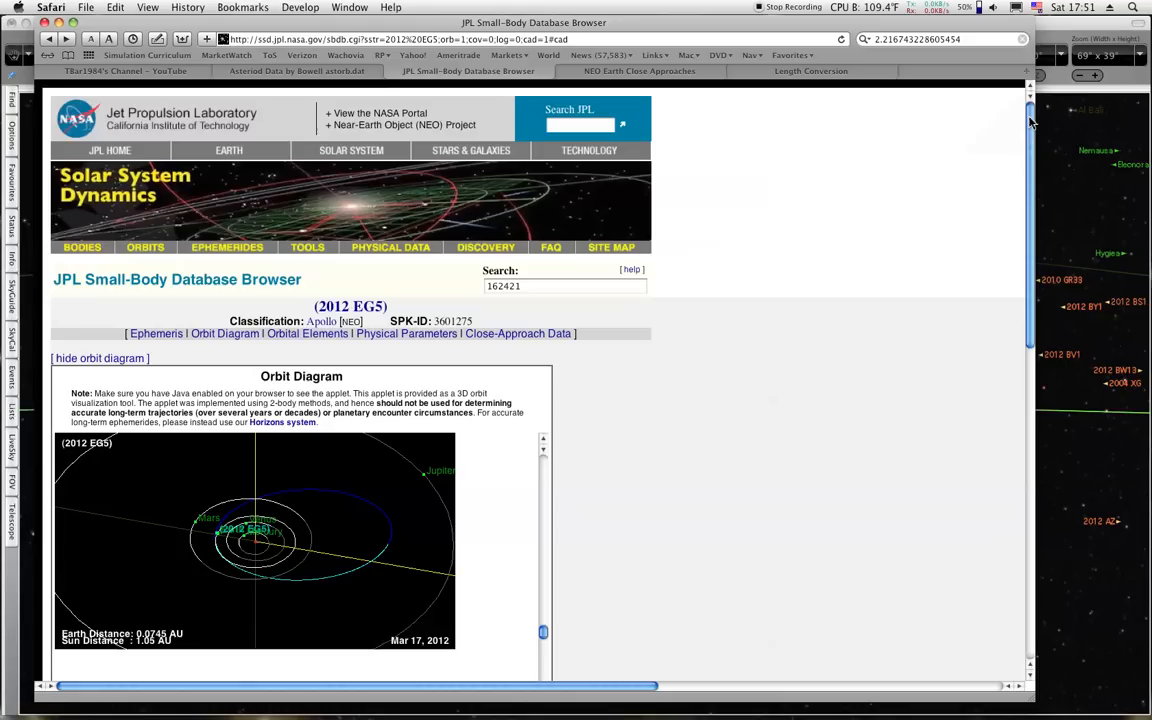
left_click(638, 72)
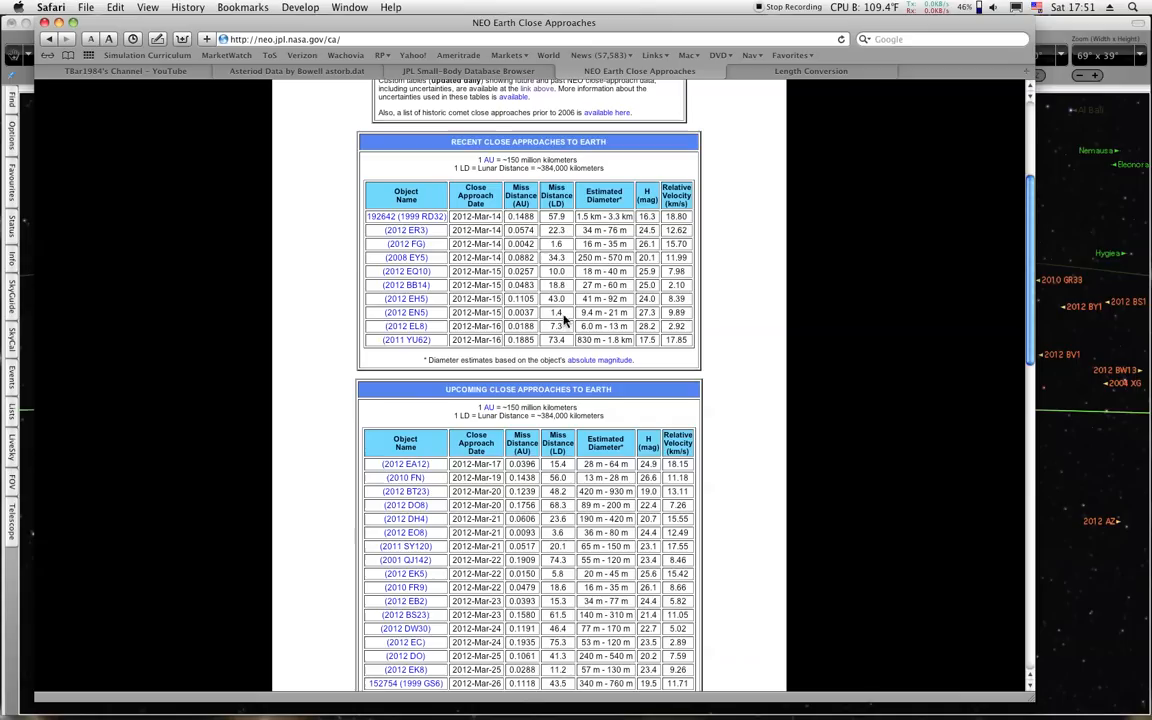
scroll("down", 3)
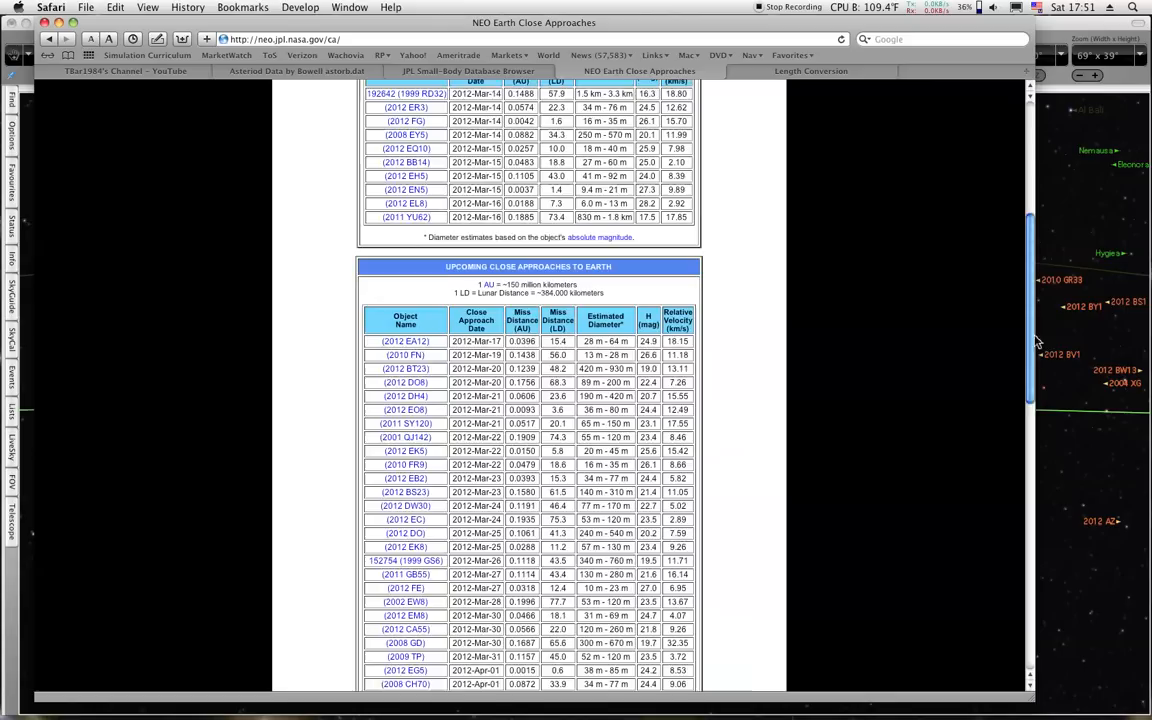
scroll("down", 3)
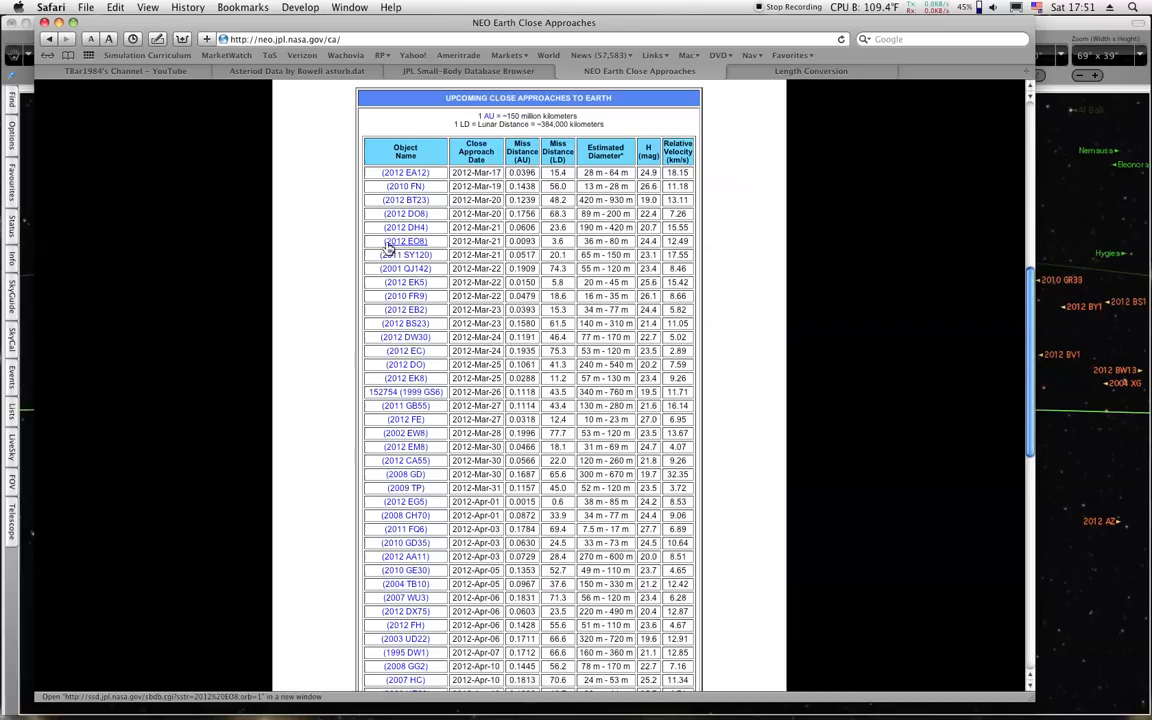
scroll("down", 3)
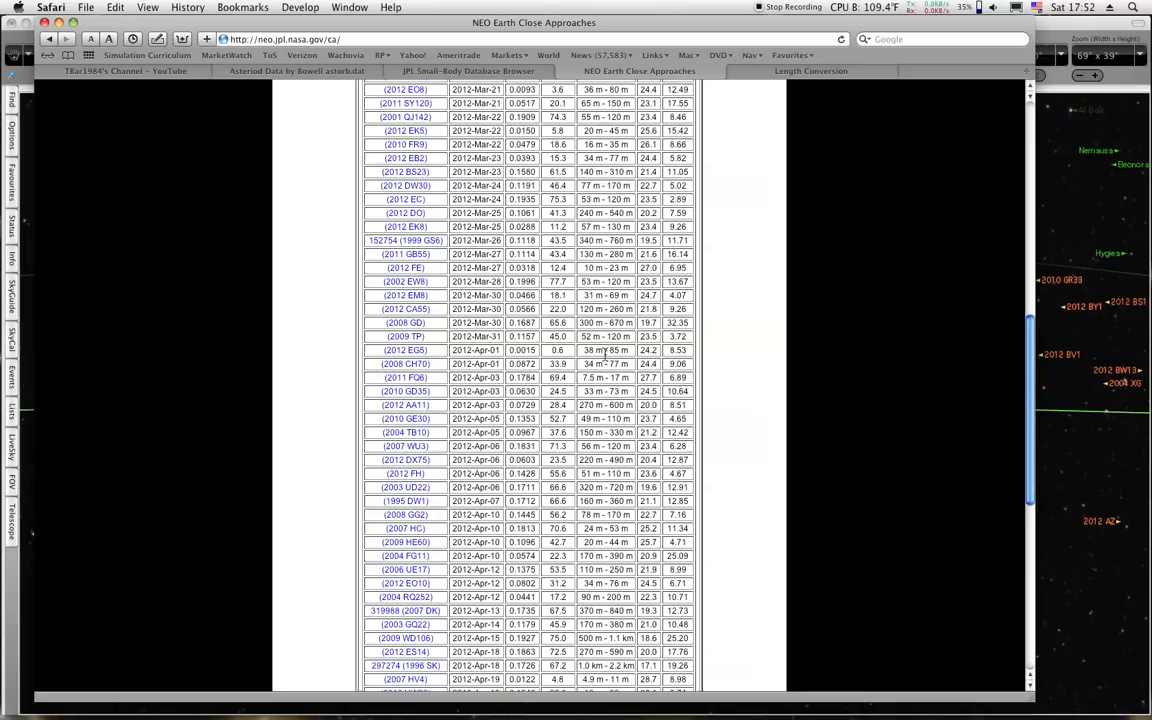
mouse_move(484, 364)
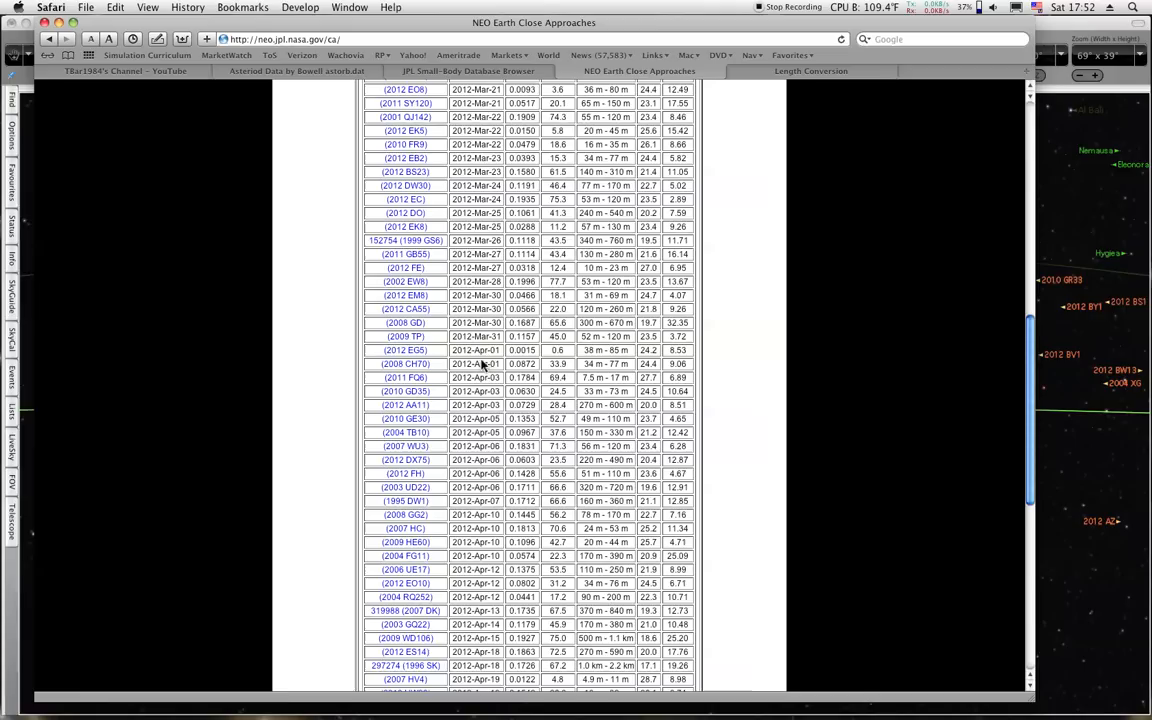
scroll("down", 3)
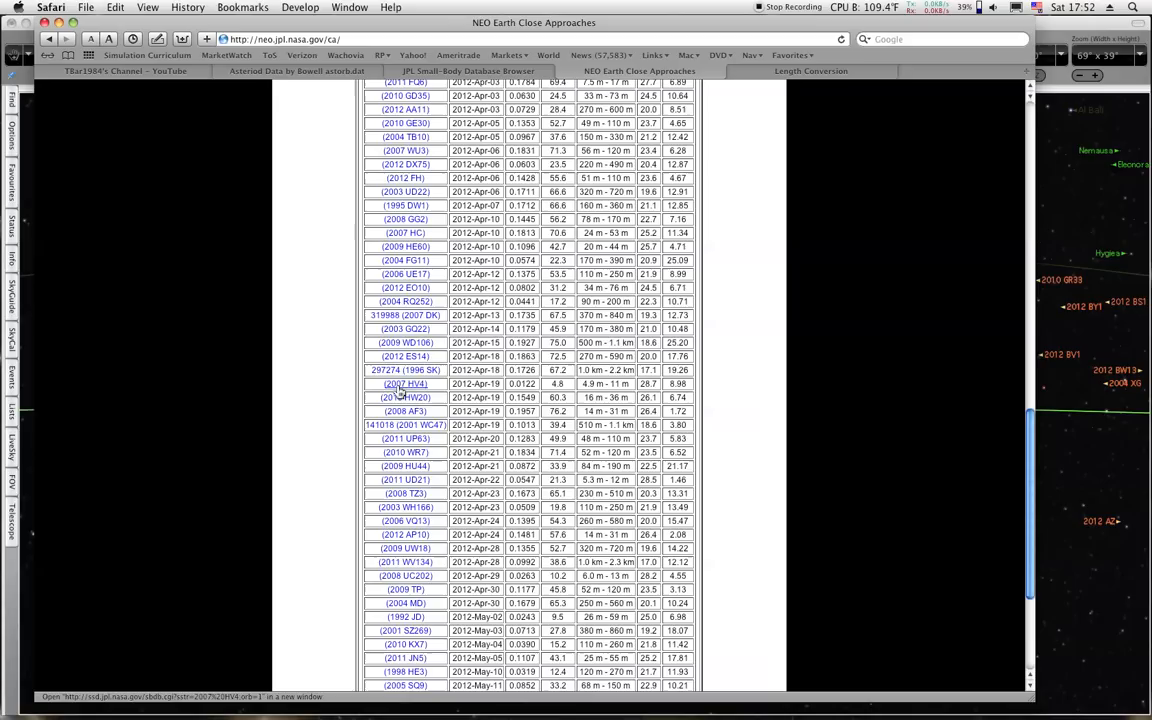
mouse_move(558, 520)
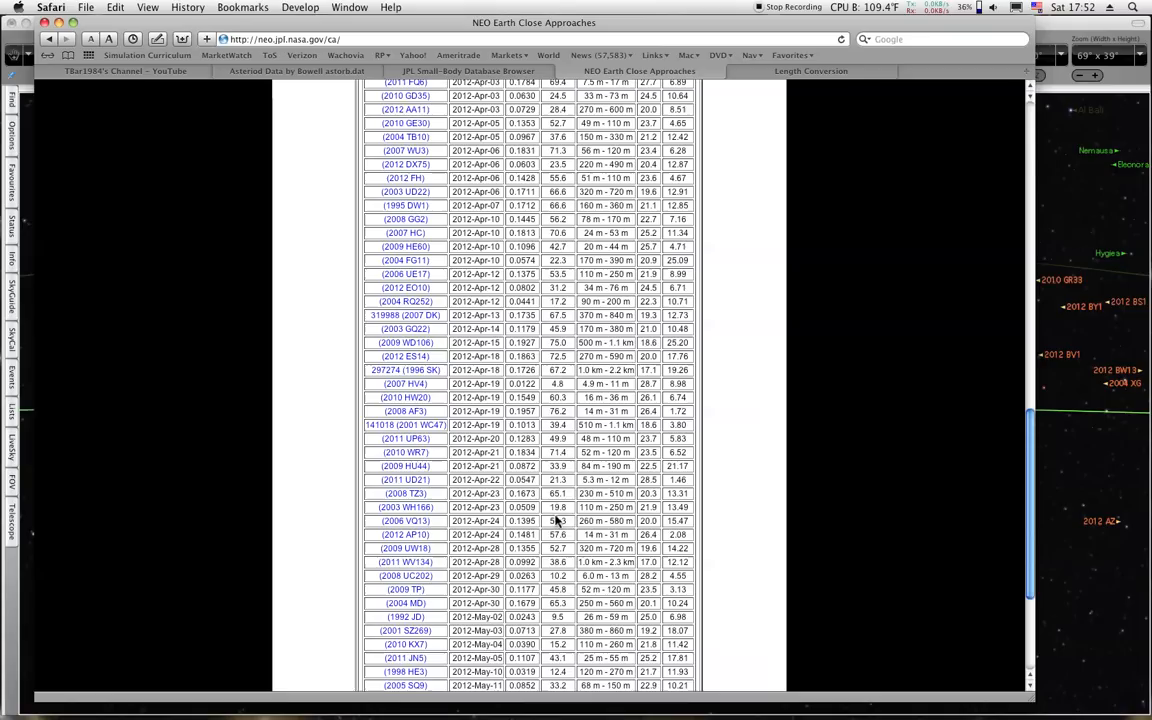
scroll("down", 3)
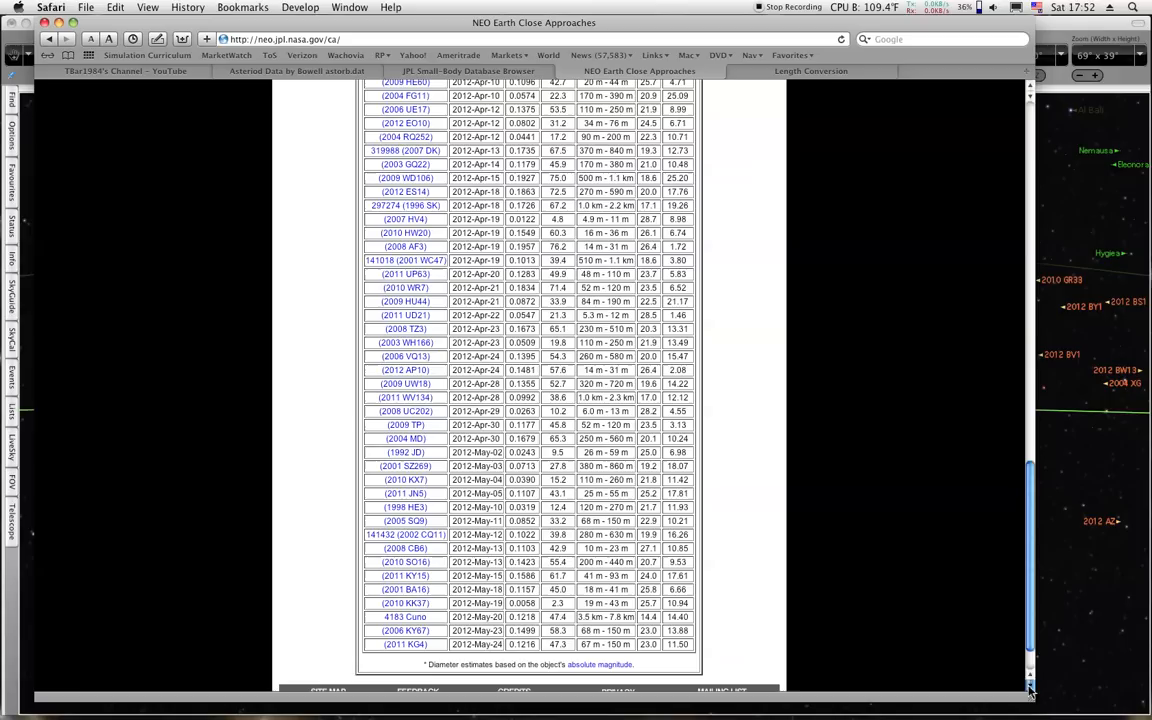
scroll("up", 3)
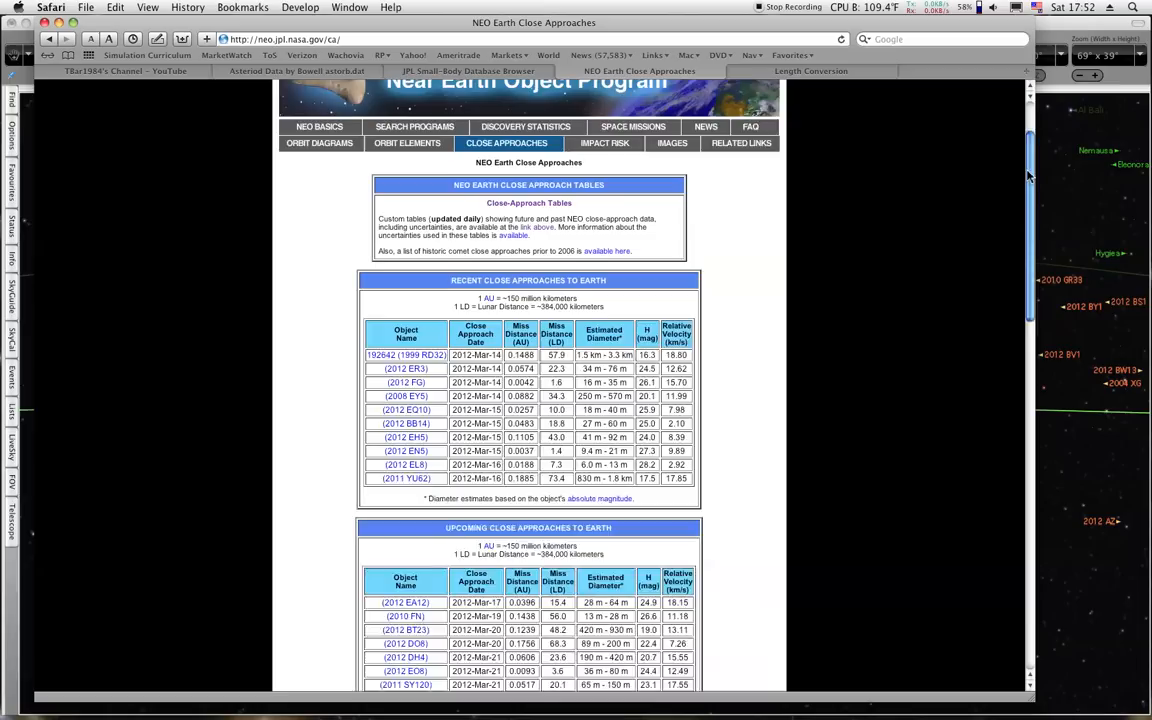
scroll("up", 3)
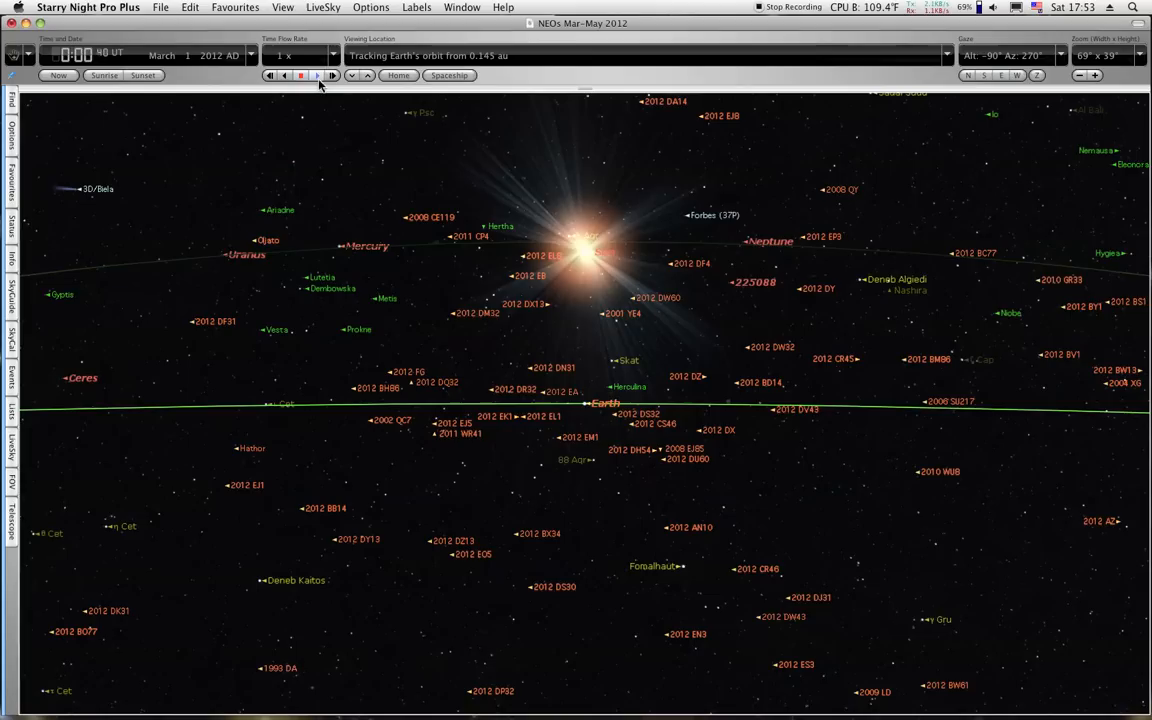
Start time running forward in the NEOs Mar–May 2012 chart and recentre the view on Earth.
left_click(332, 76)
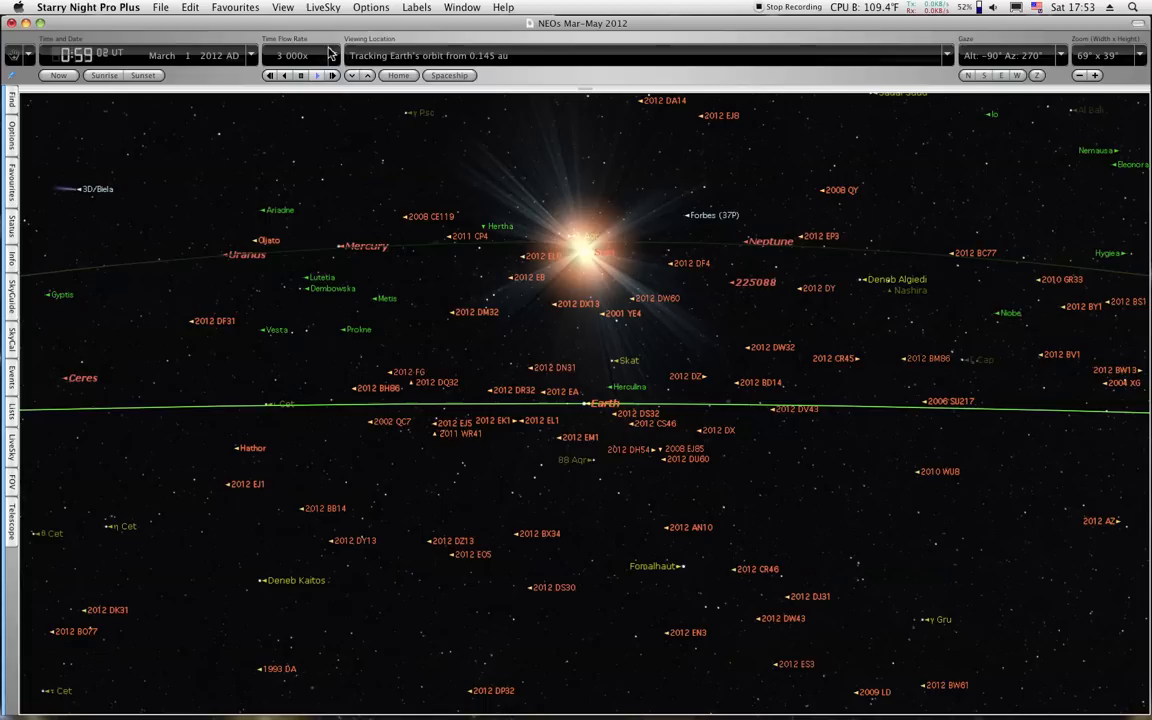
left_click(1096, 76)
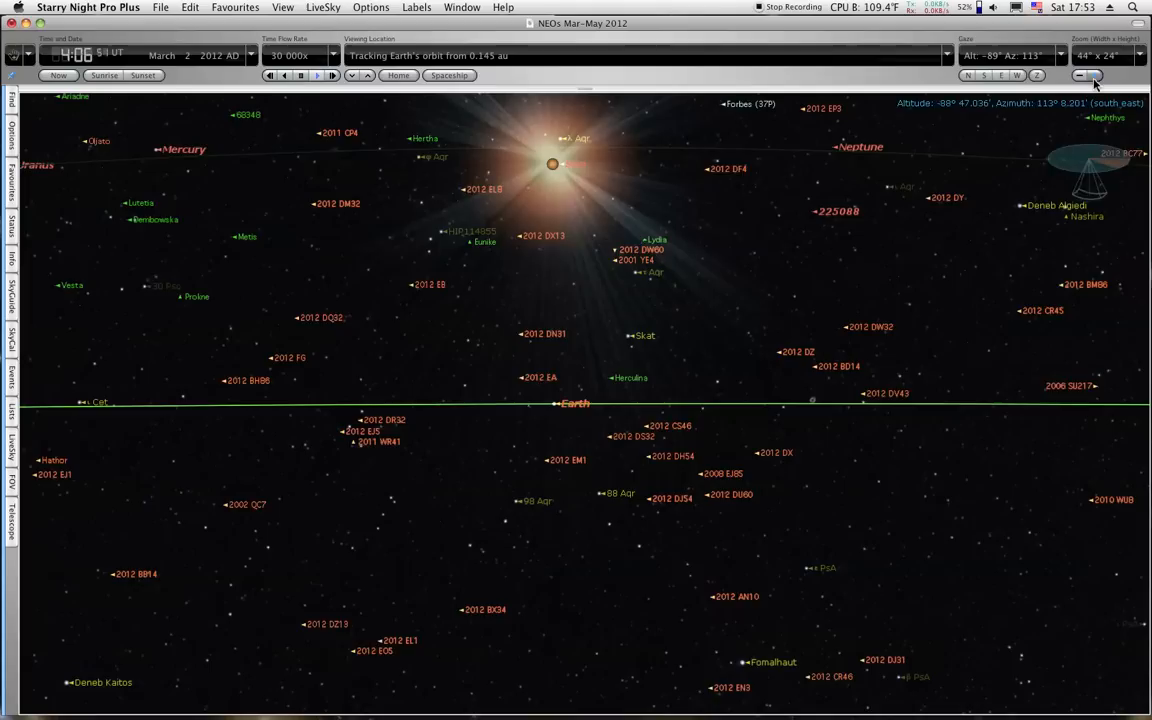
left_click(1094, 76)
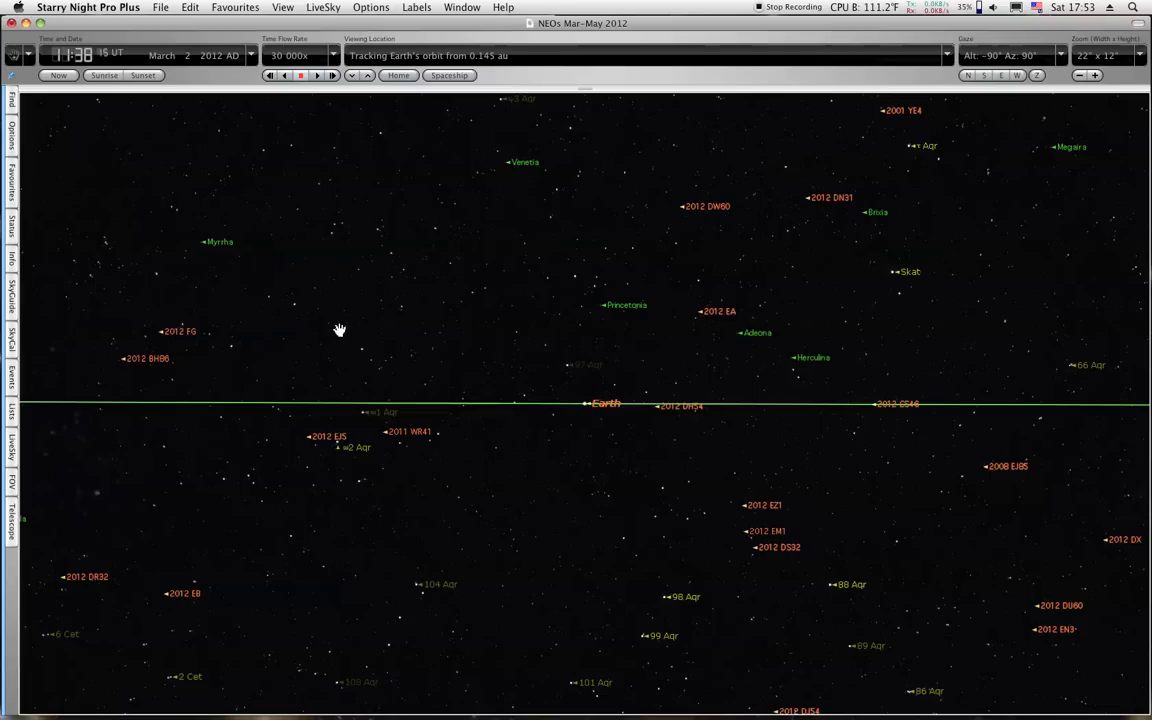
Run and adjust the time flow through March 19, 2012 as asteroids like 2012 EB drift past Earth and the Moon.
left_click(332, 76)
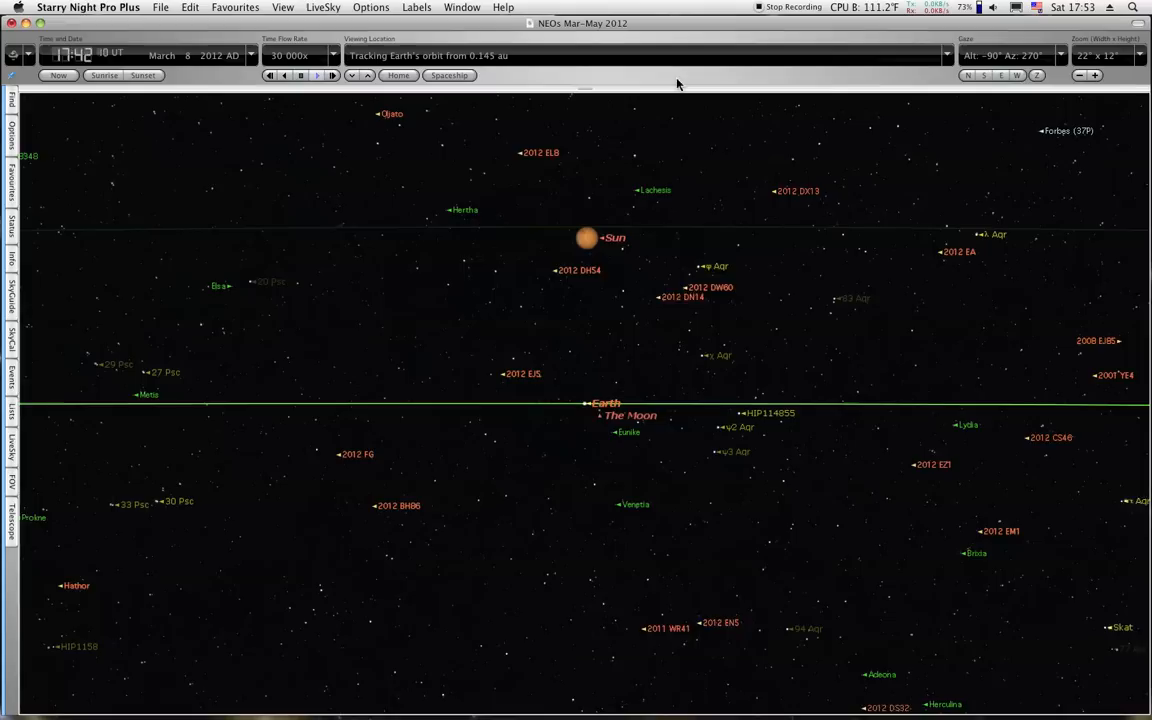
left_click(332, 76)
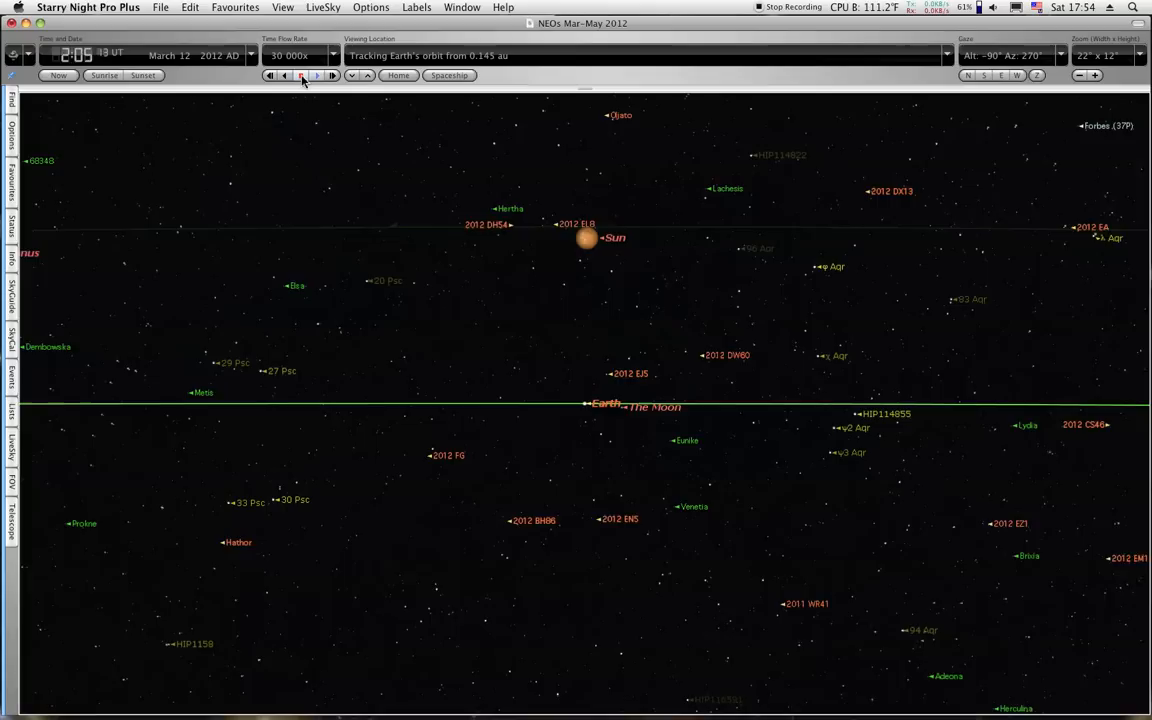
left_click(300, 76)
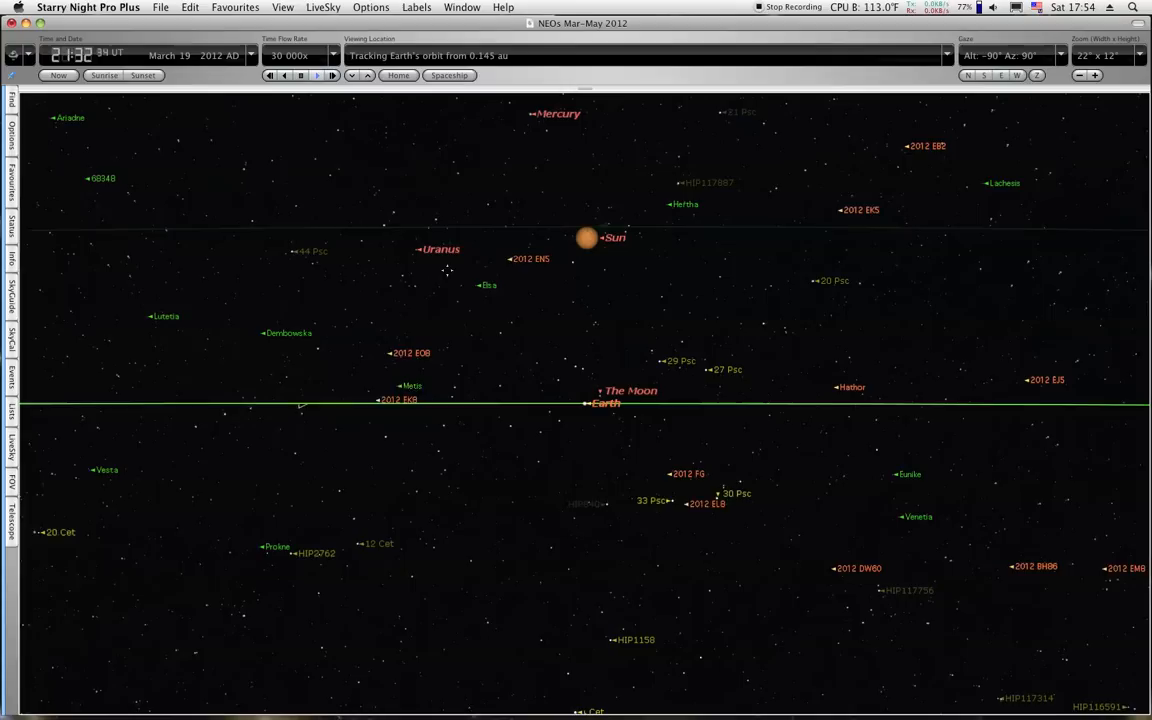
left_click(300, 76)
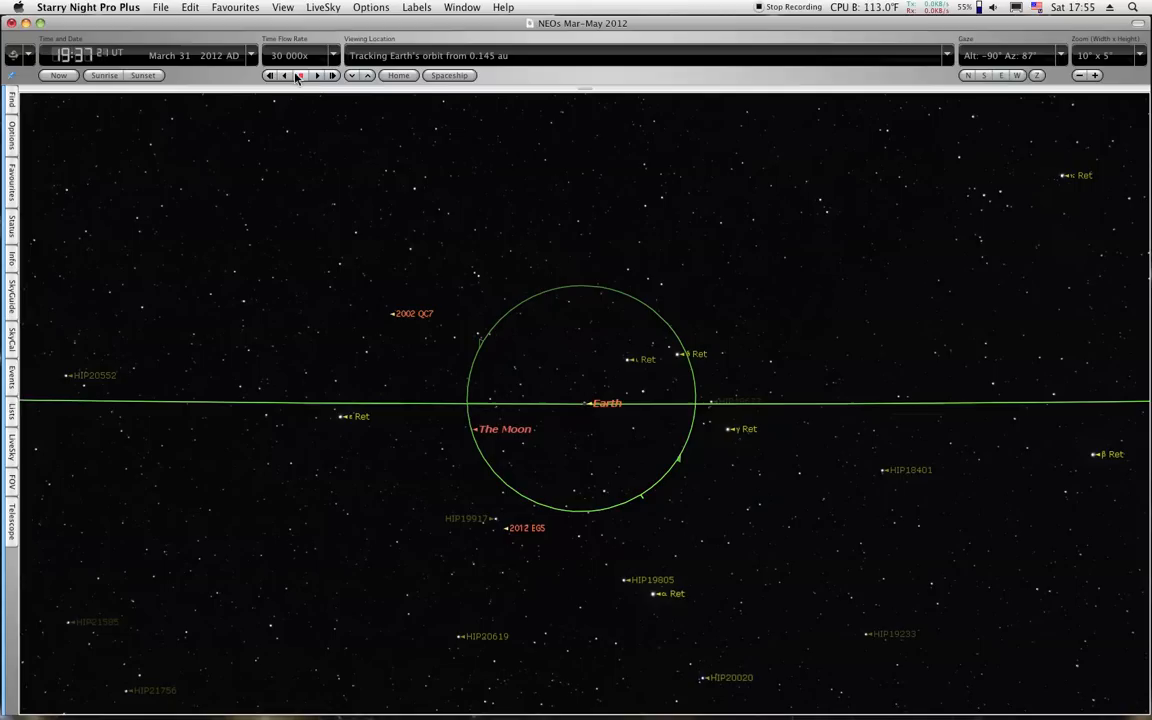
Run time forward from the Time Flow controls so the animation reaches April 1, 2012.
left_click(316, 76)
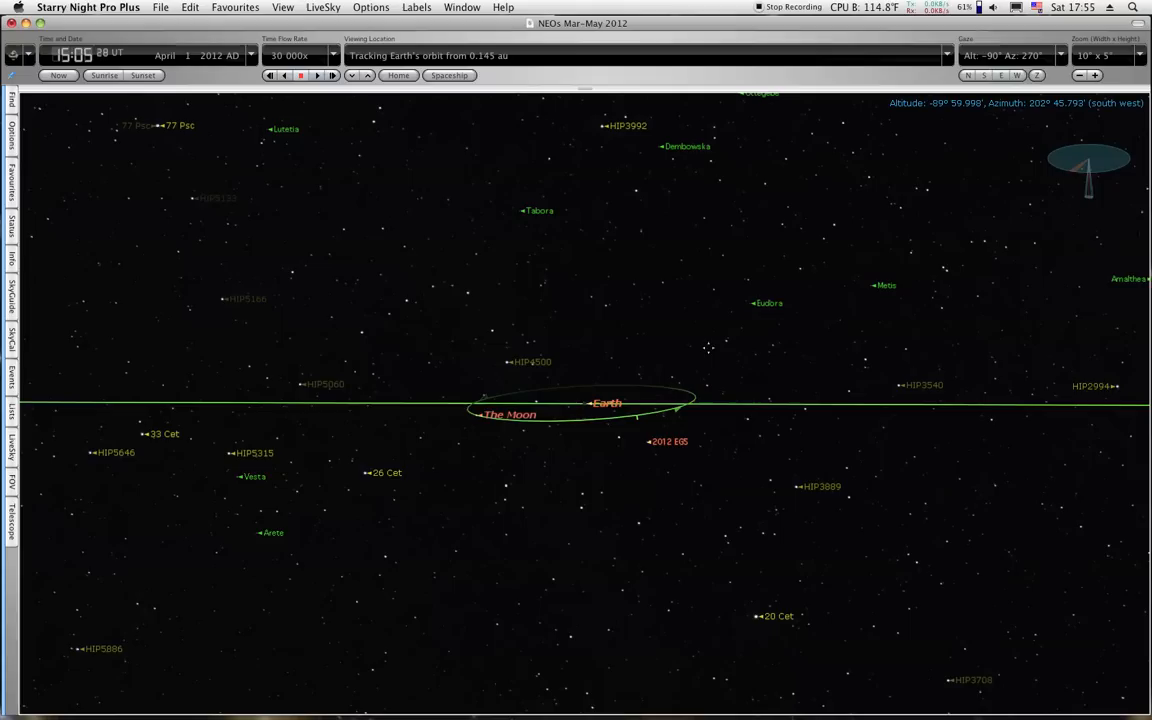
Tilt the view edge-on to the Moon's orbit and zoom out as time runs to April 11, 2012.
left_click(300, 76)
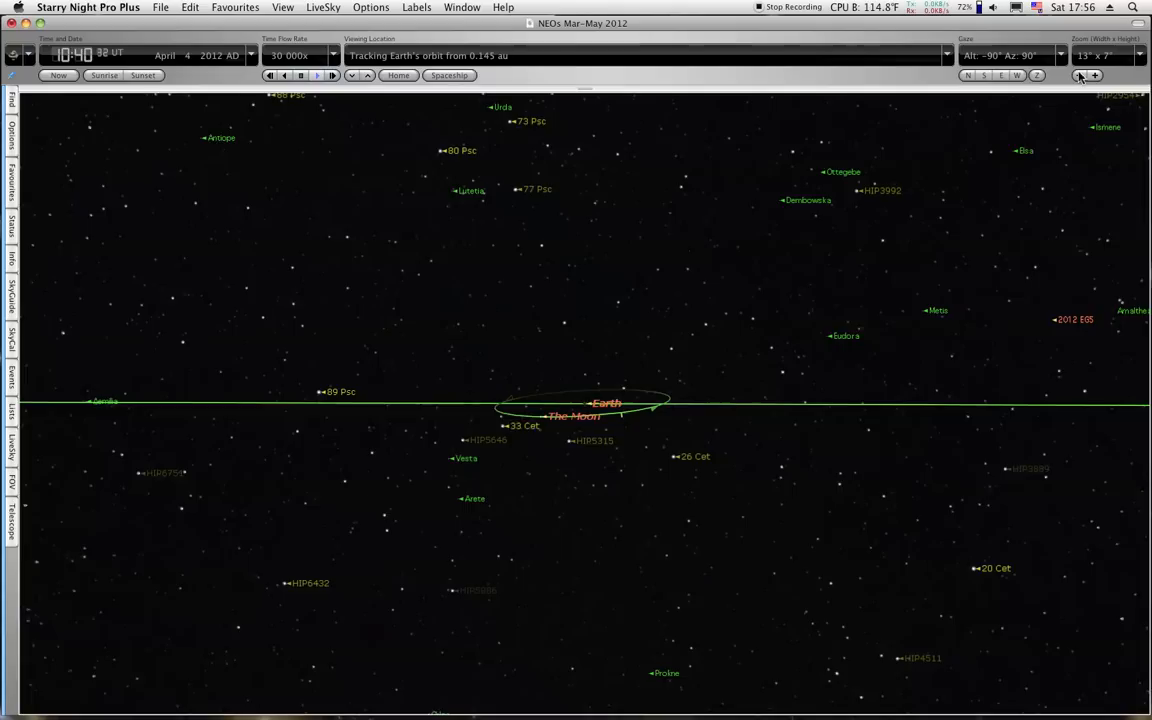
left_click(1080, 76)
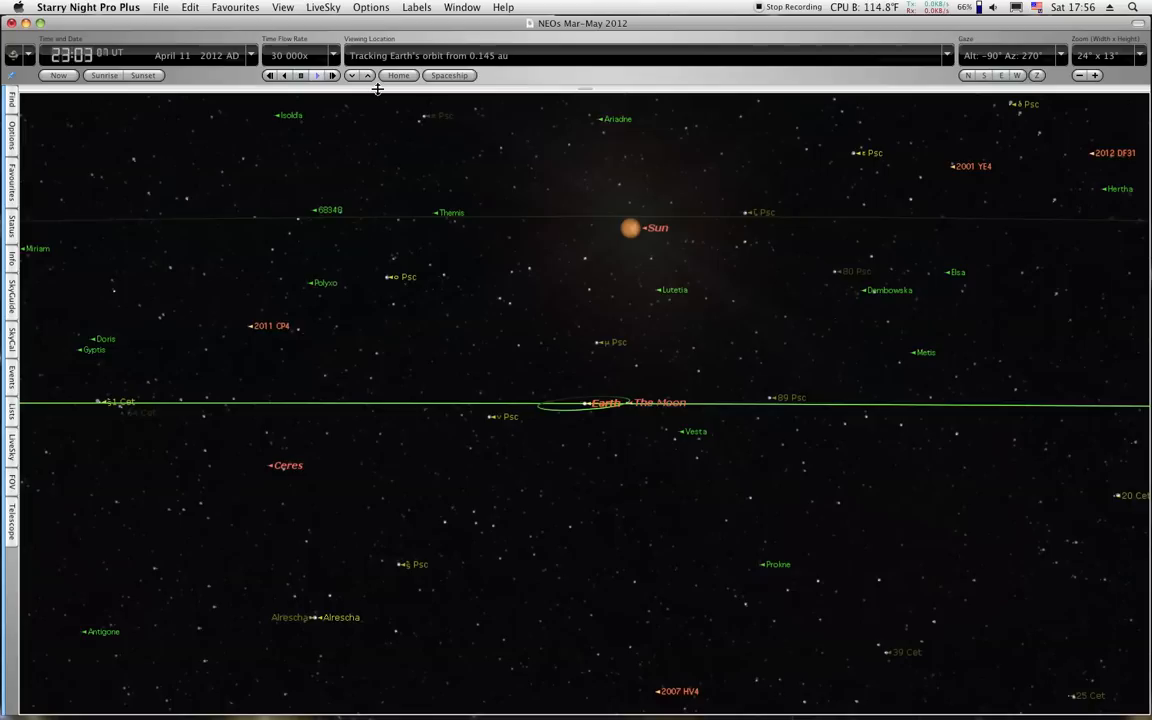